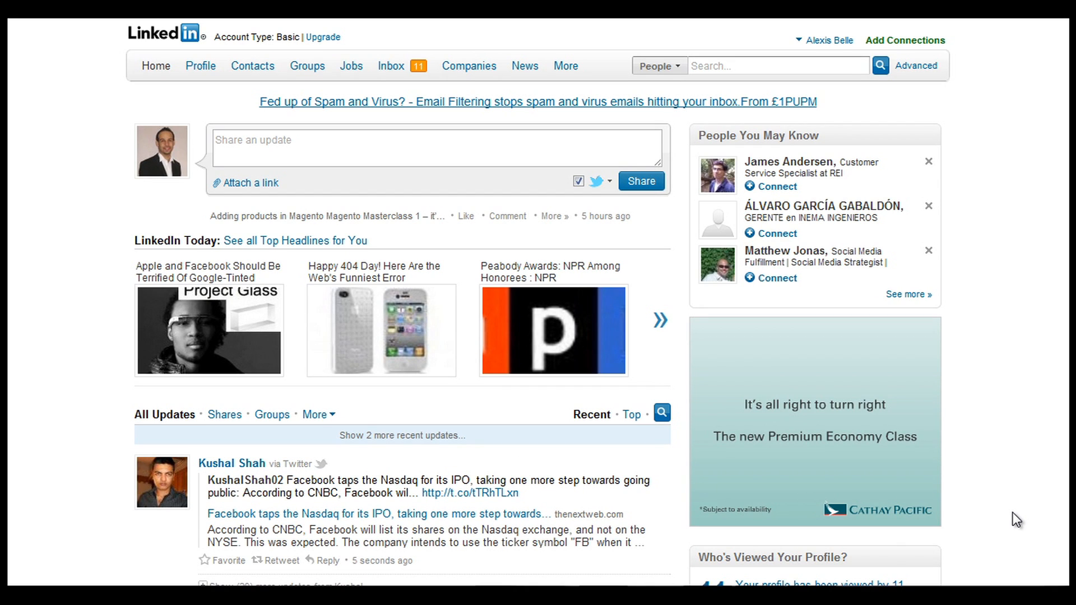
Step: Show the Groups dropdown menu from the top navigation
click(307, 65)
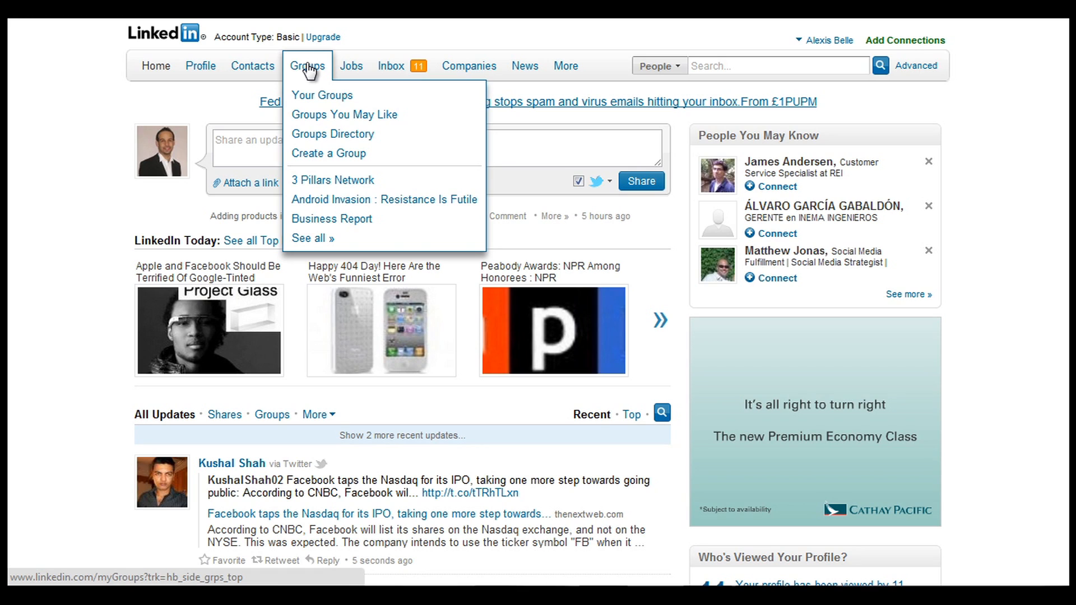
mouse_move(328, 97)
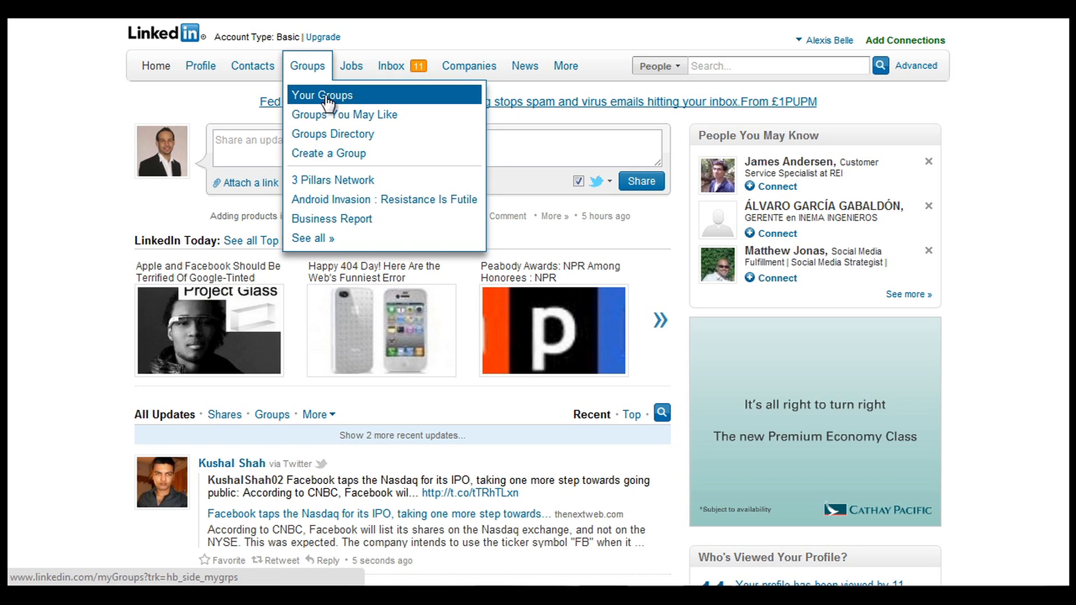
mouse_move(316, 115)
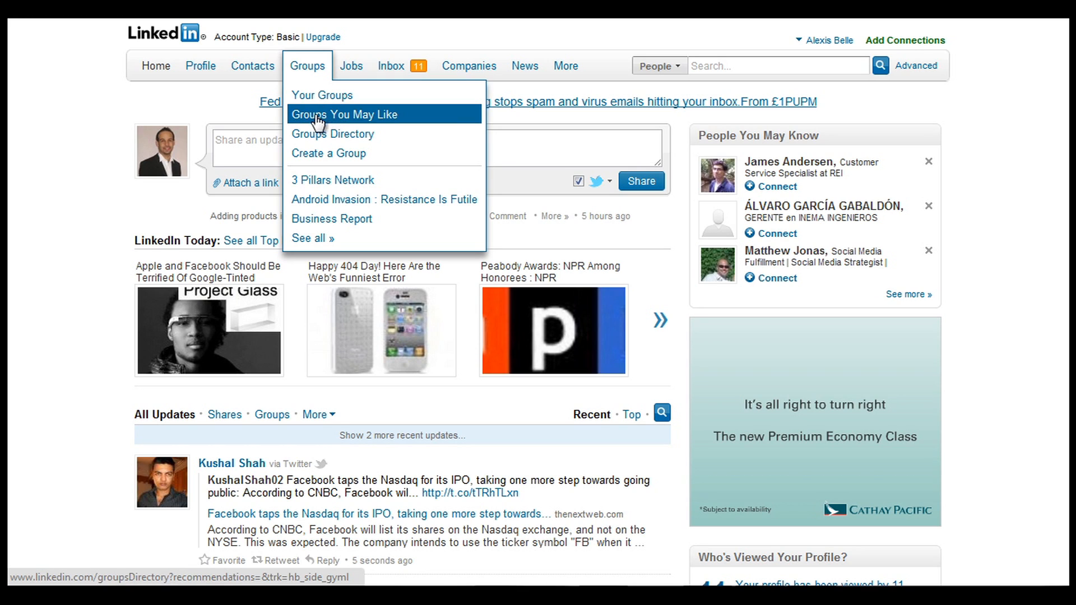
mouse_move(367, 120)
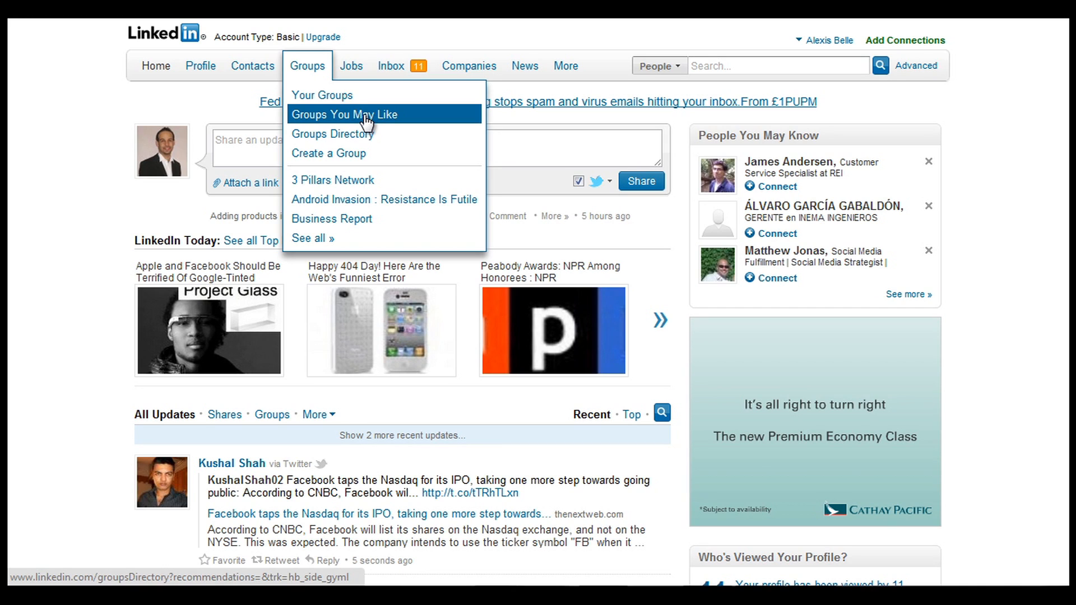
mouse_move(335, 133)
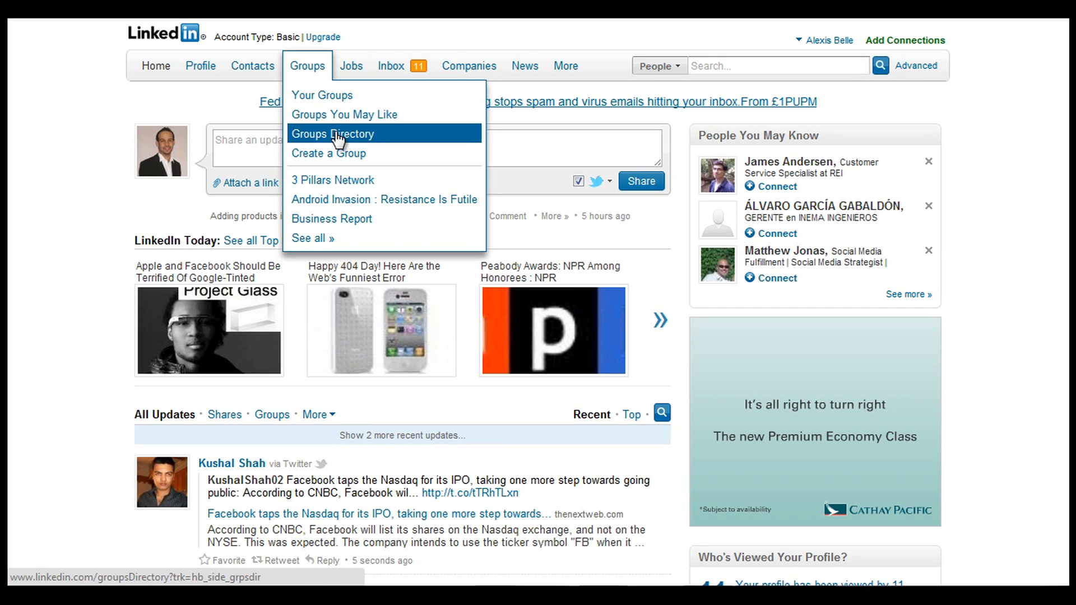
mouse_move(328, 153)
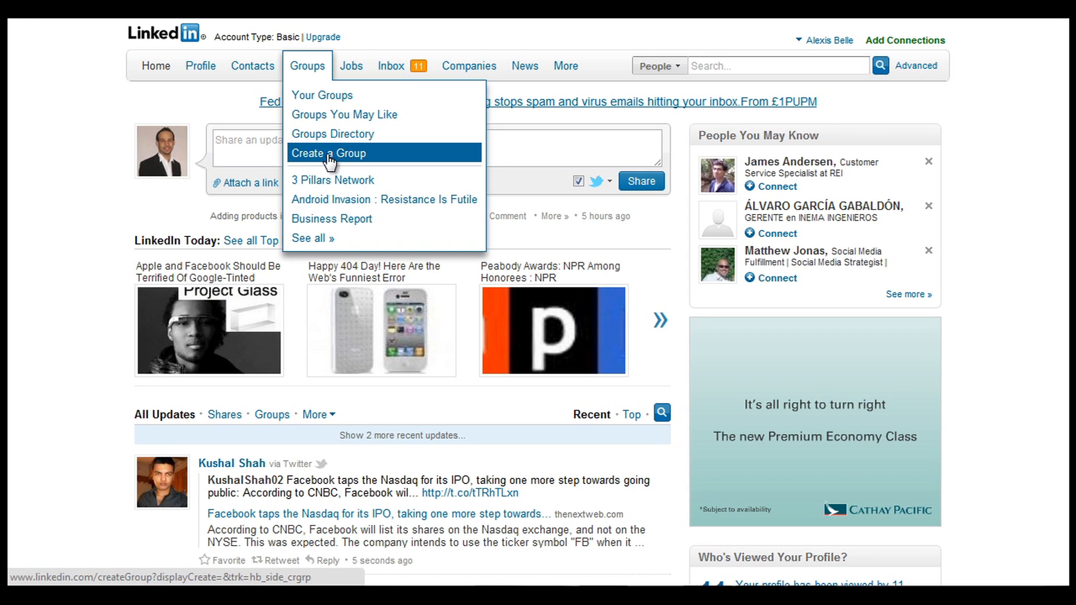
mouse_move(323, 199)
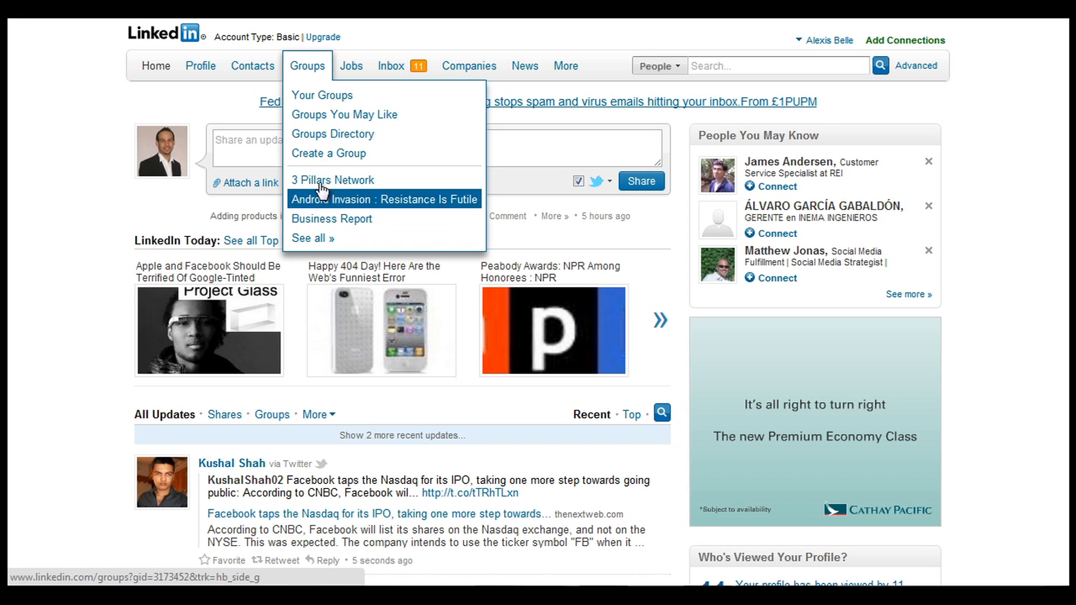
mouse_move(328, 154)
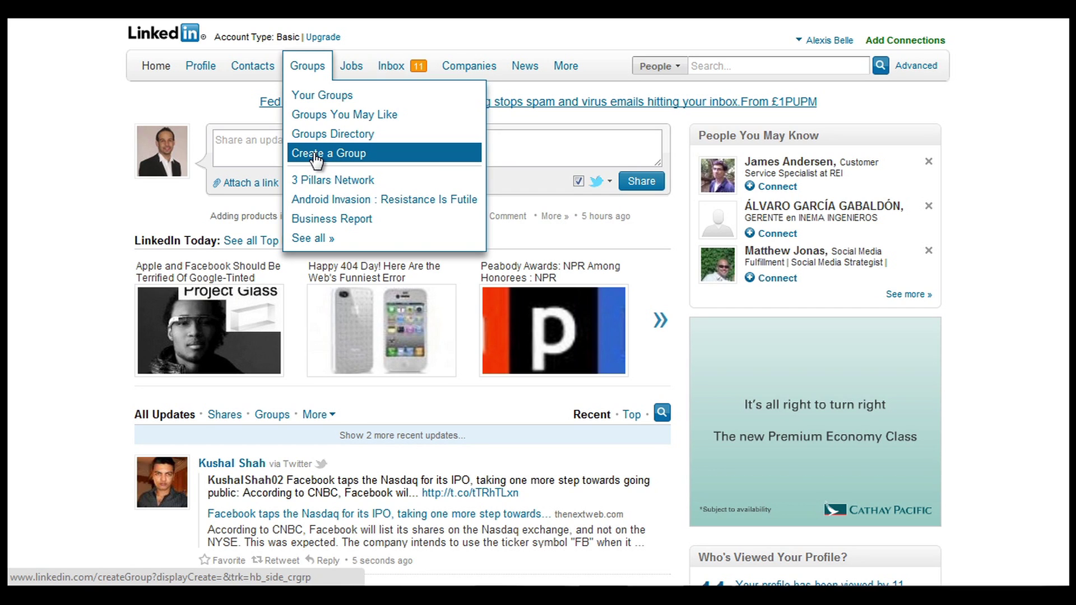
Step: Start a new group with SEO Developers Group.jpg as logo and the image rights acknowledgement ticked
click(330, 154)
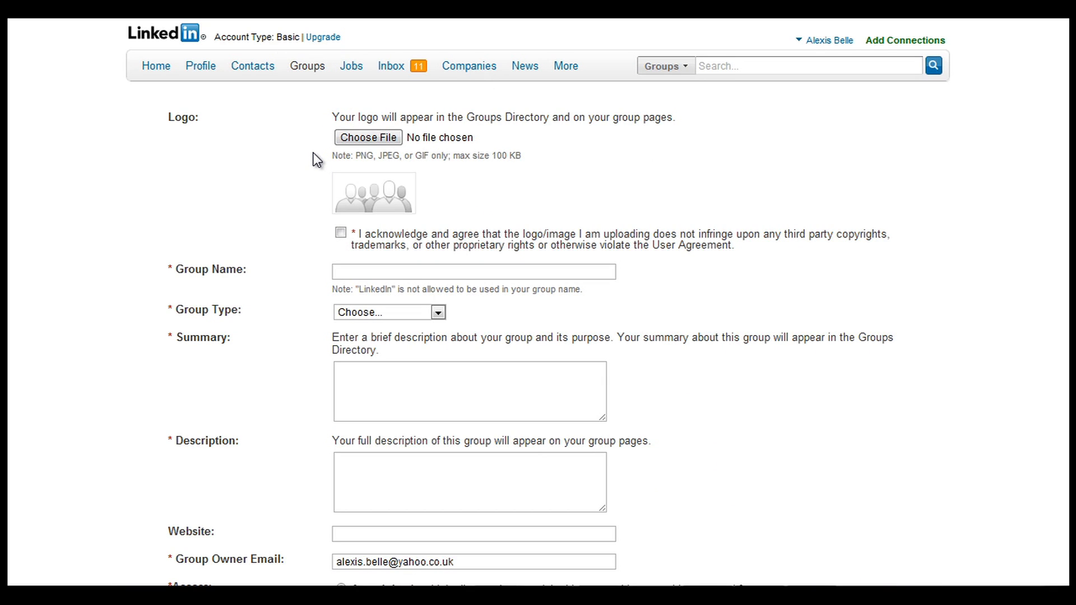
mouse_move(369, 138)
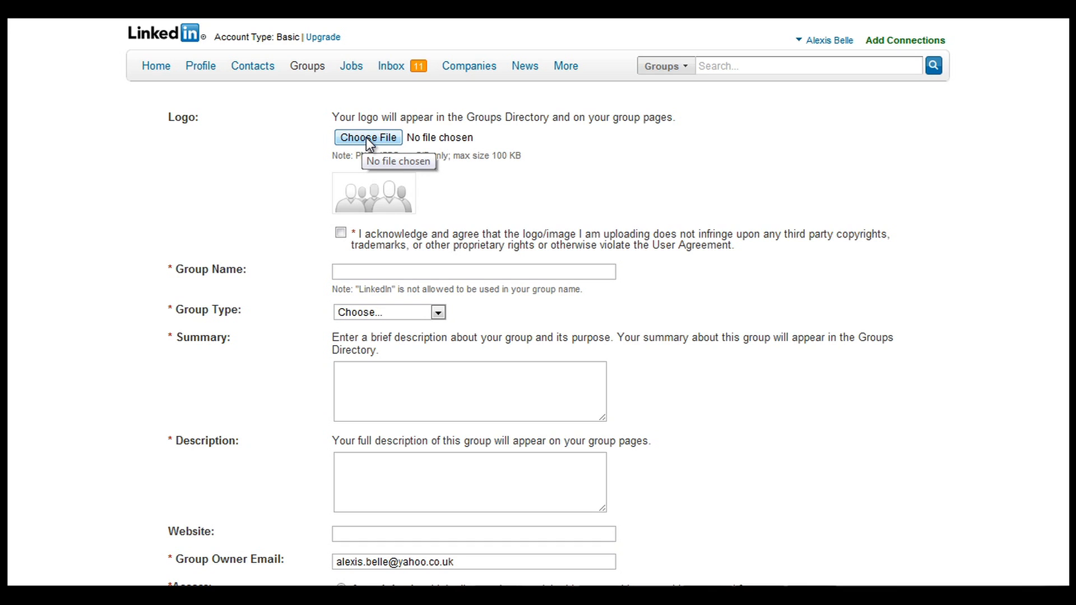
click(367, 137)
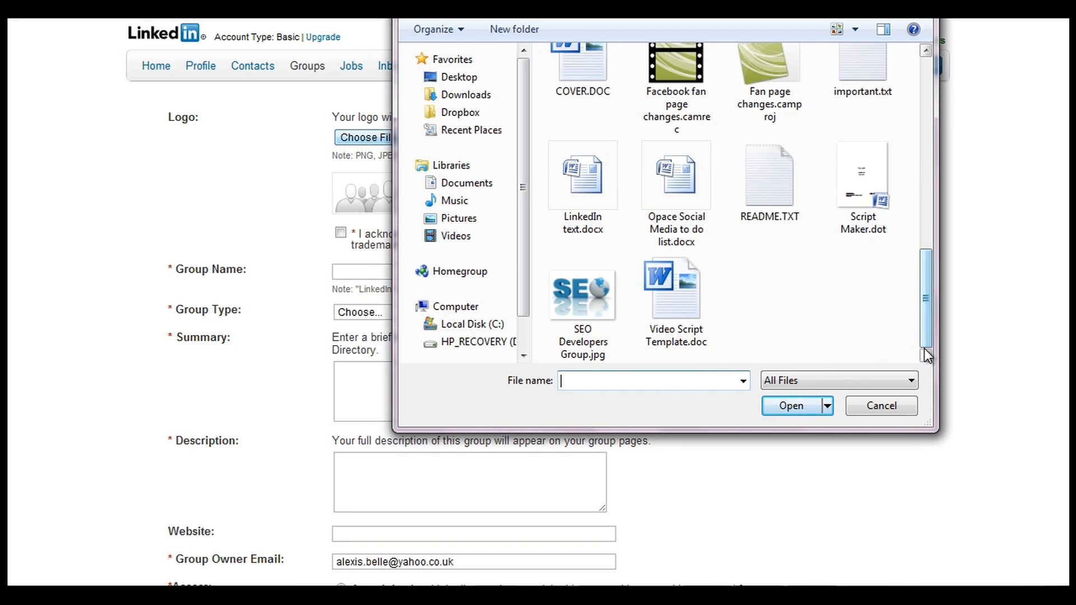
click(881, 406)
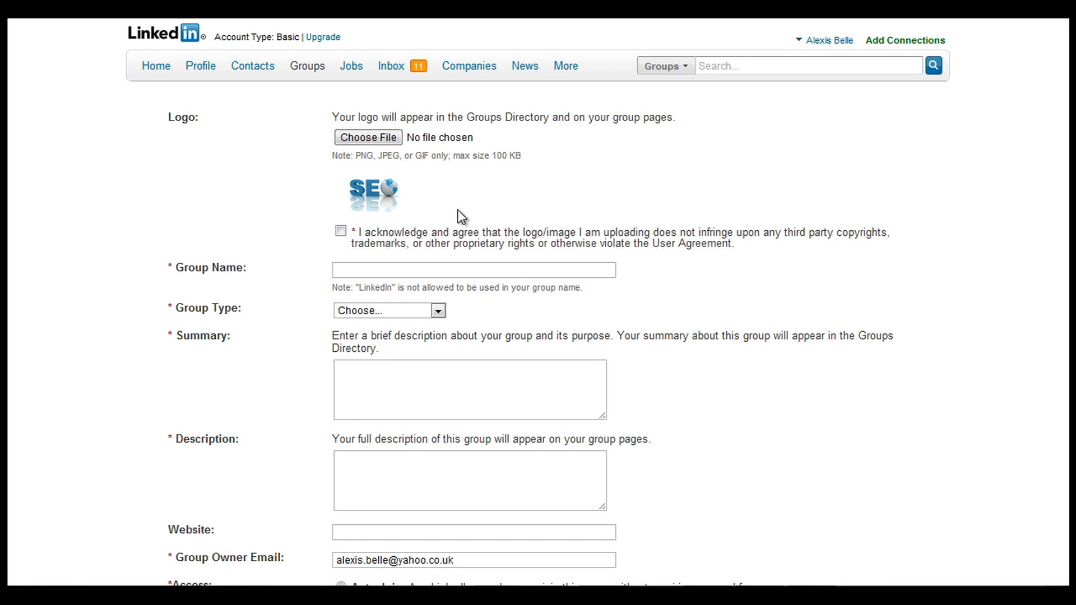
click(341, 231)
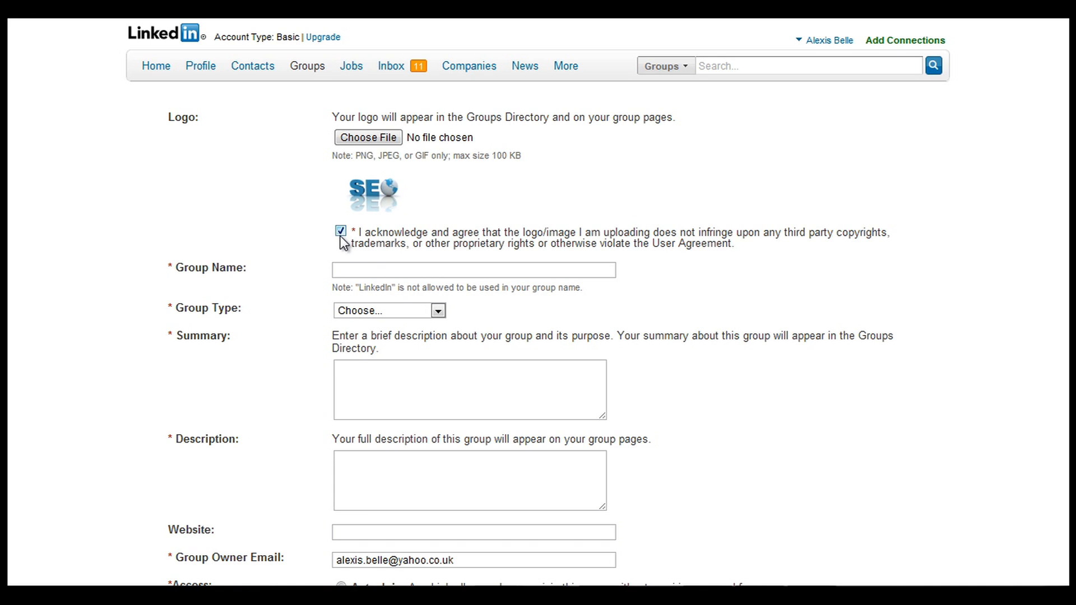
Step: Name the group 'Birmingham SEO Developers Group' and set its type to Professional Group
click(473, 270)
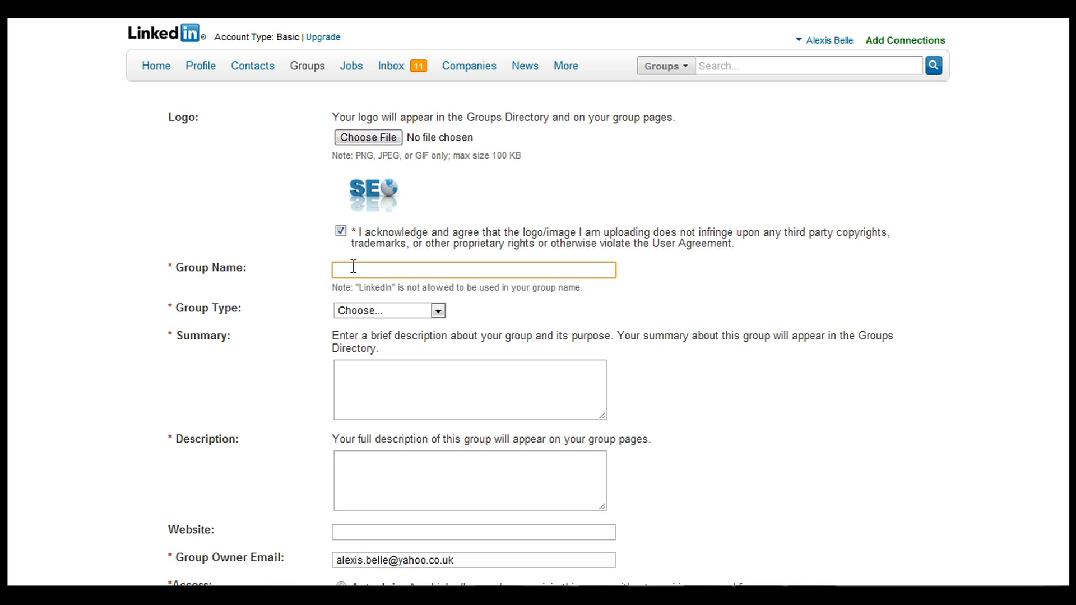
text(Birmingham SEO Developers Group)
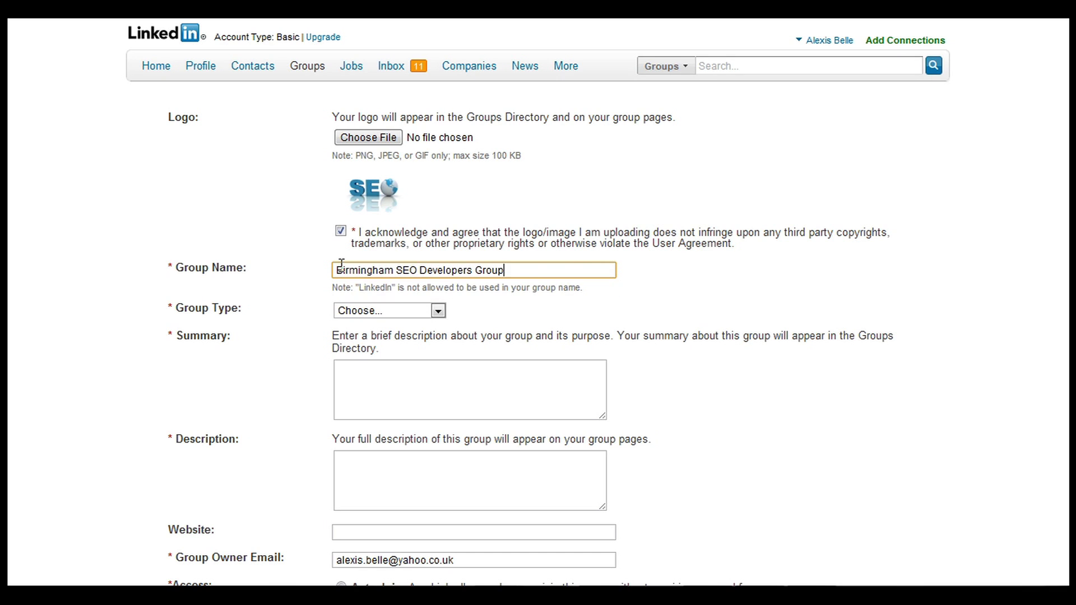
mouse_move(362, 272)
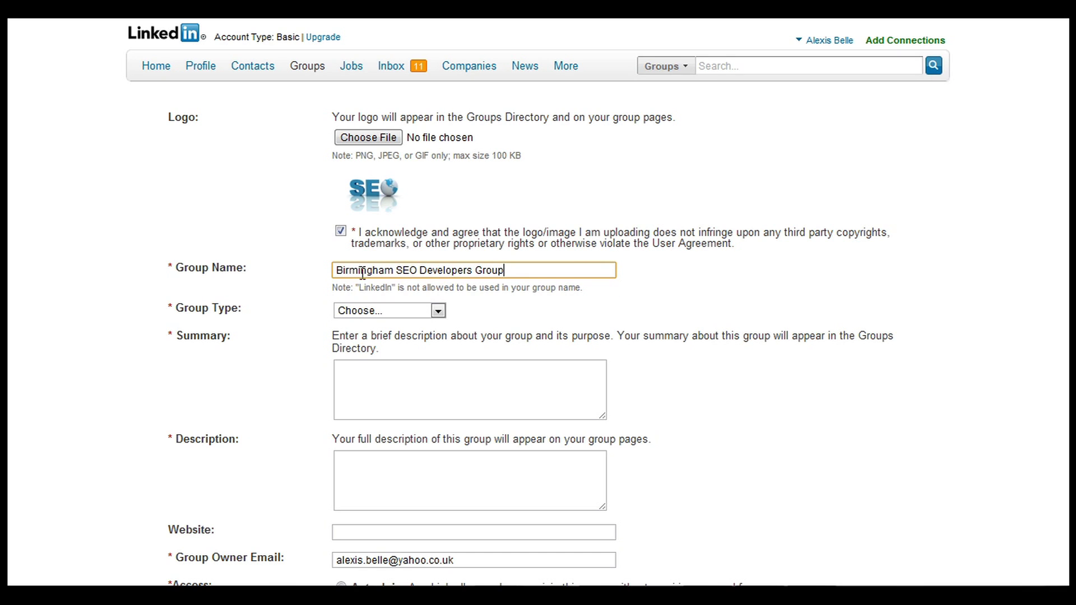
mouse_move(436, 314)
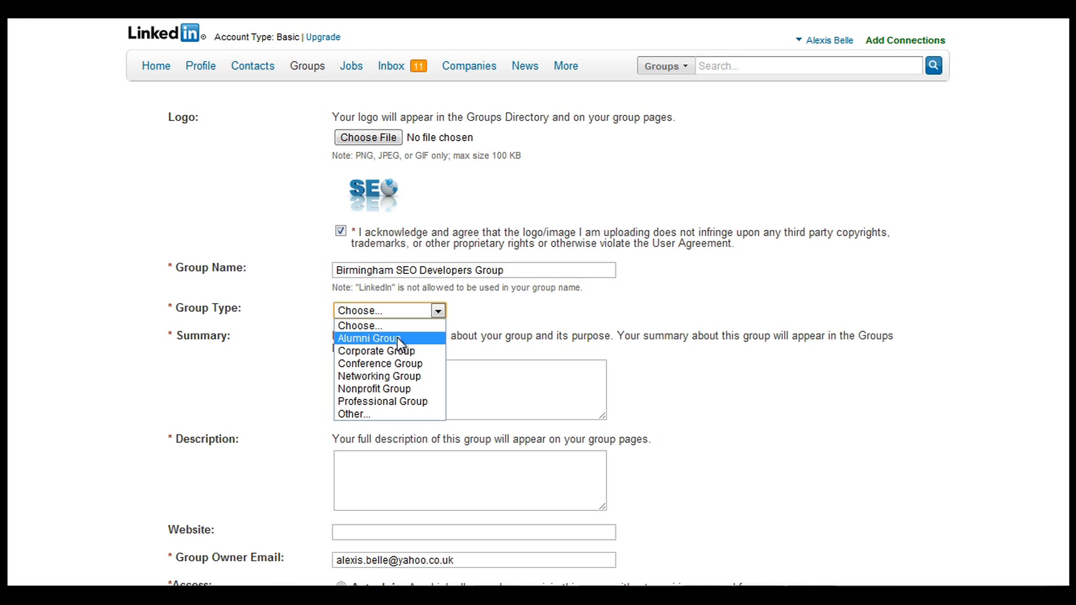
mouse_move(385, 347)
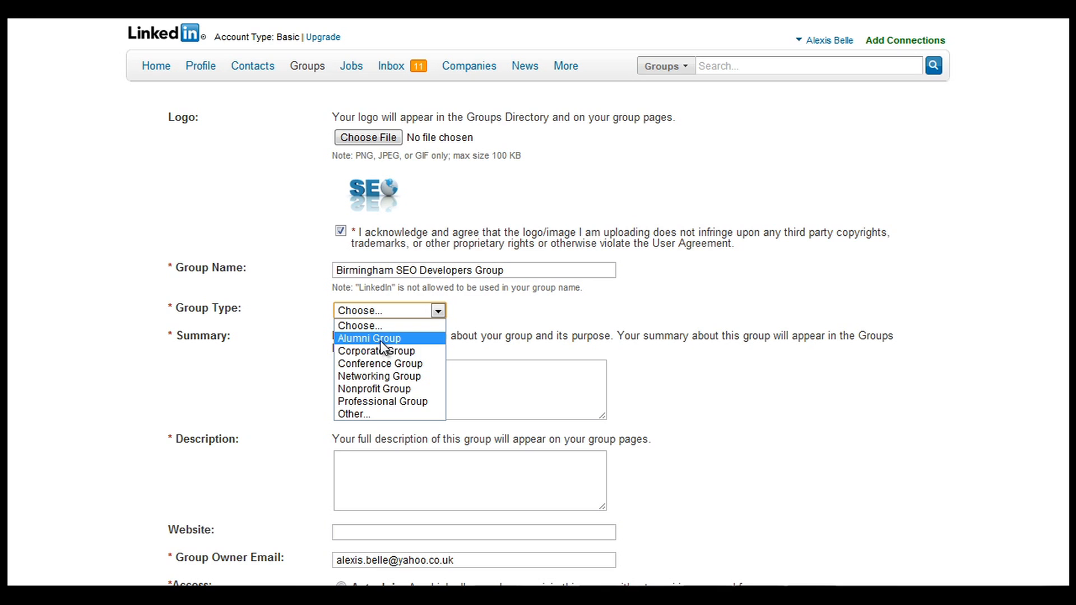
mouse_move(377, 351)
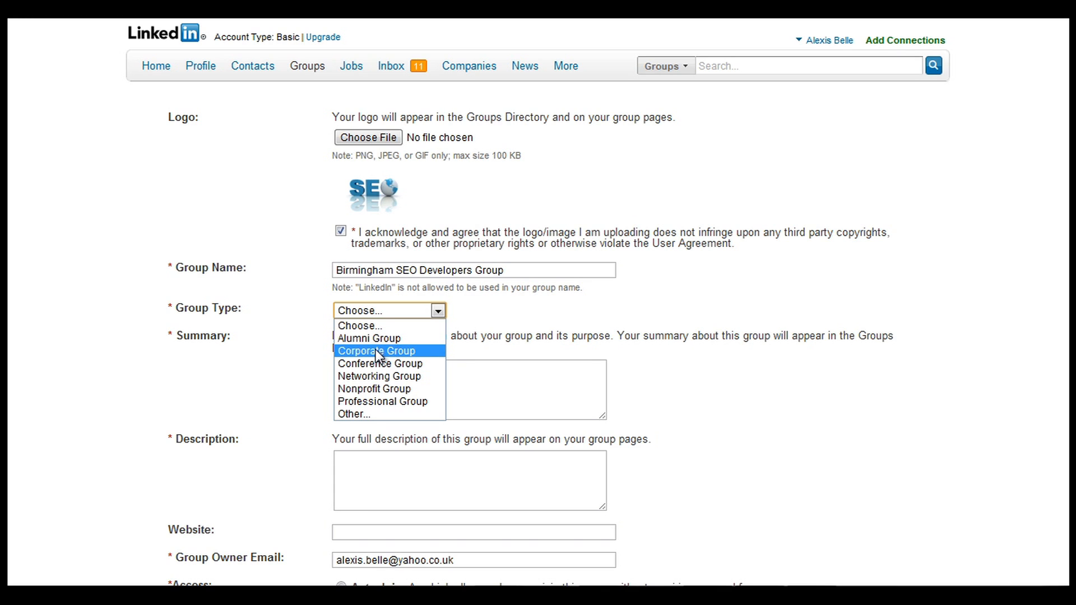
mouse_move(376, 363)
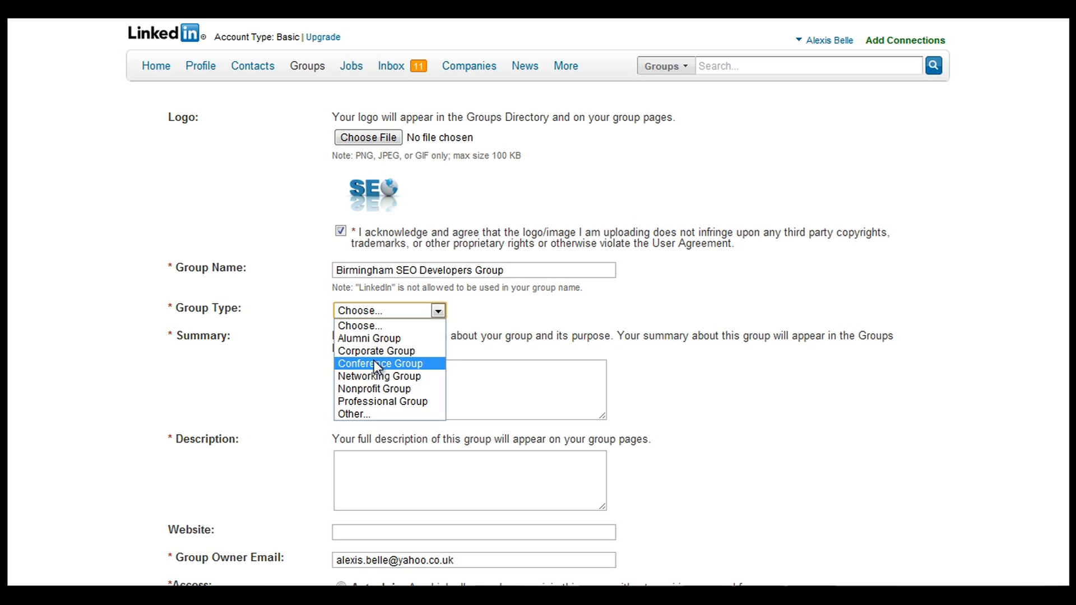
mouse_move(374, 388)
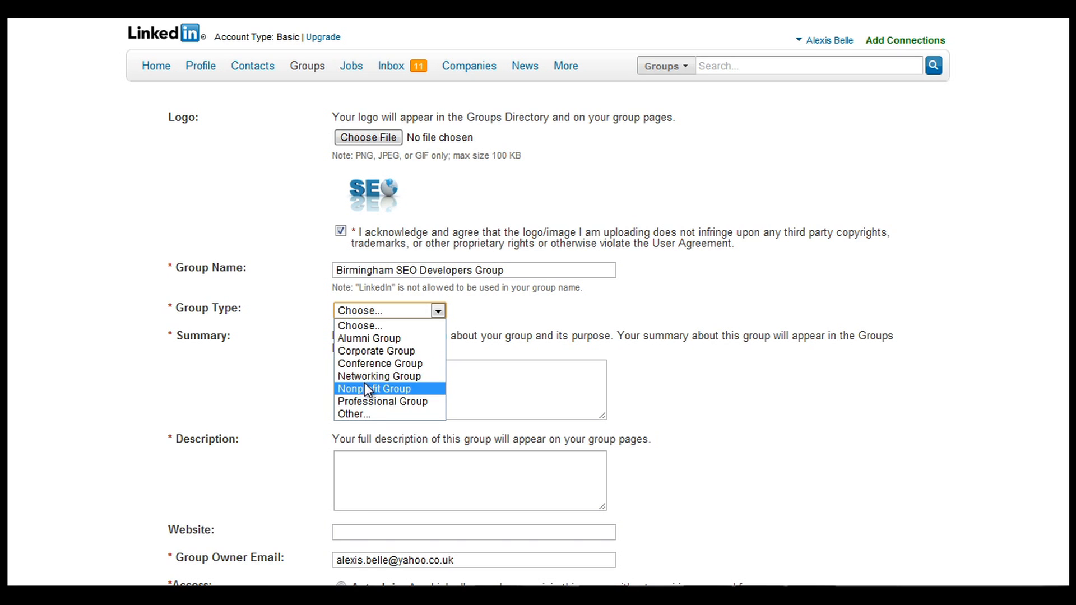
mouse_move(368, 395)
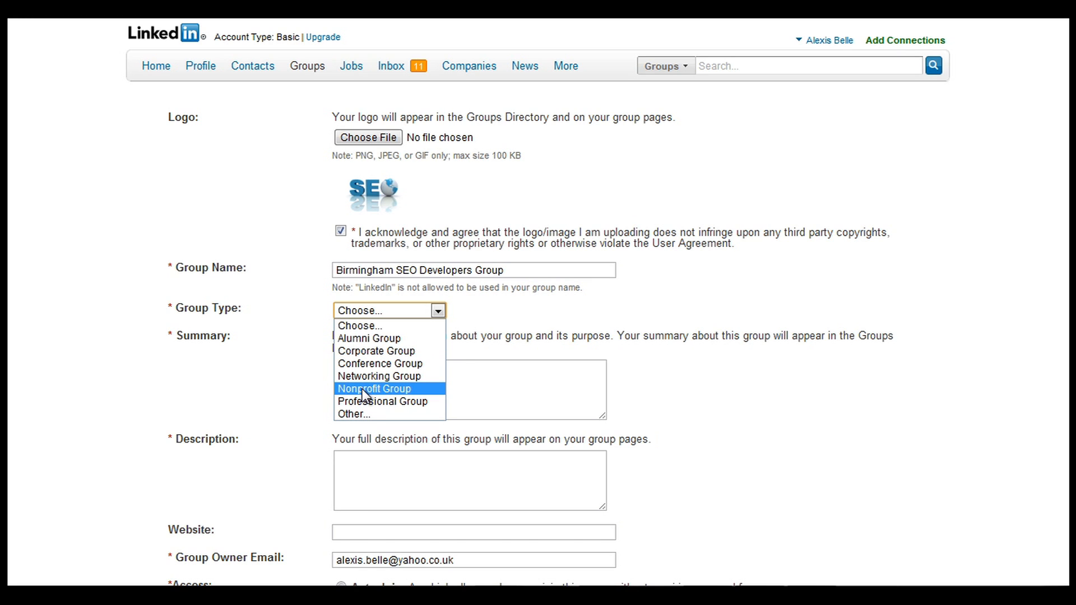
mouse_move(356, 401)
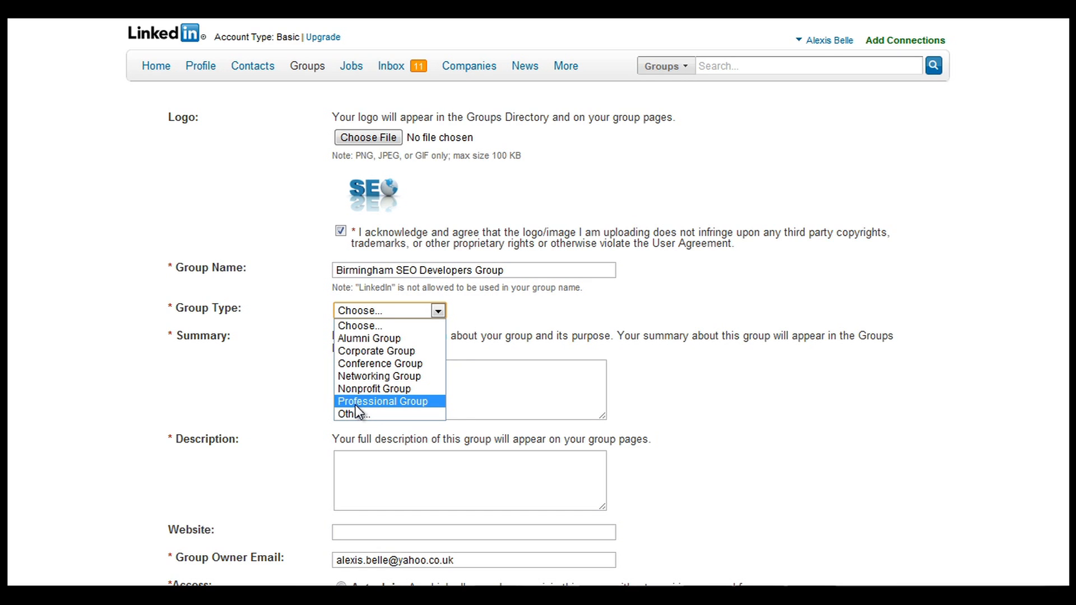
click(383, 401)
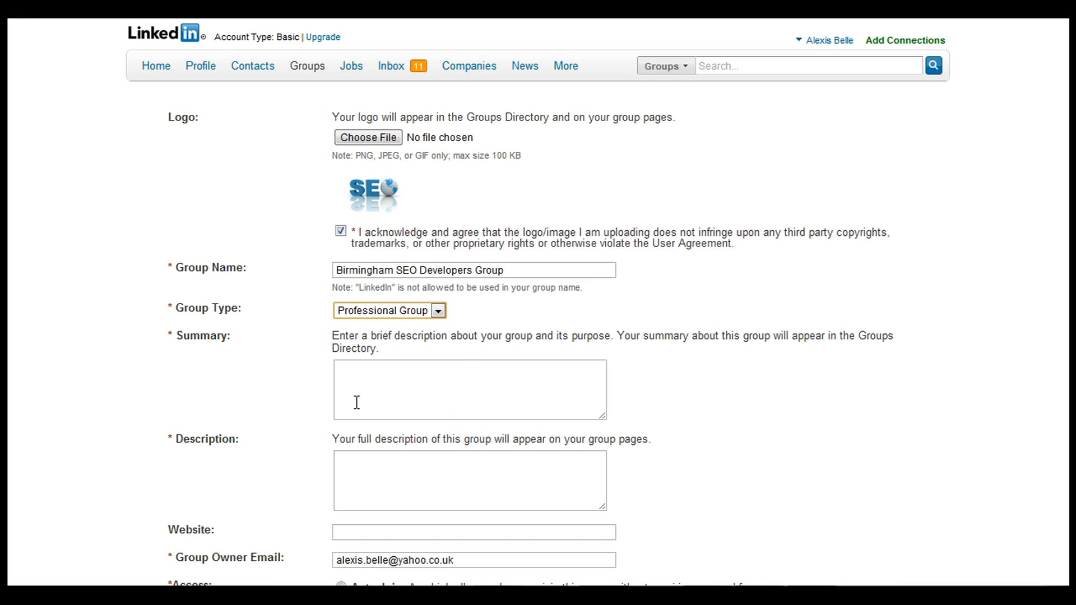
Step: Enter the summary about talented SEO professionals and jobs, and the Birmingham-based SEO description
click(470, 389)
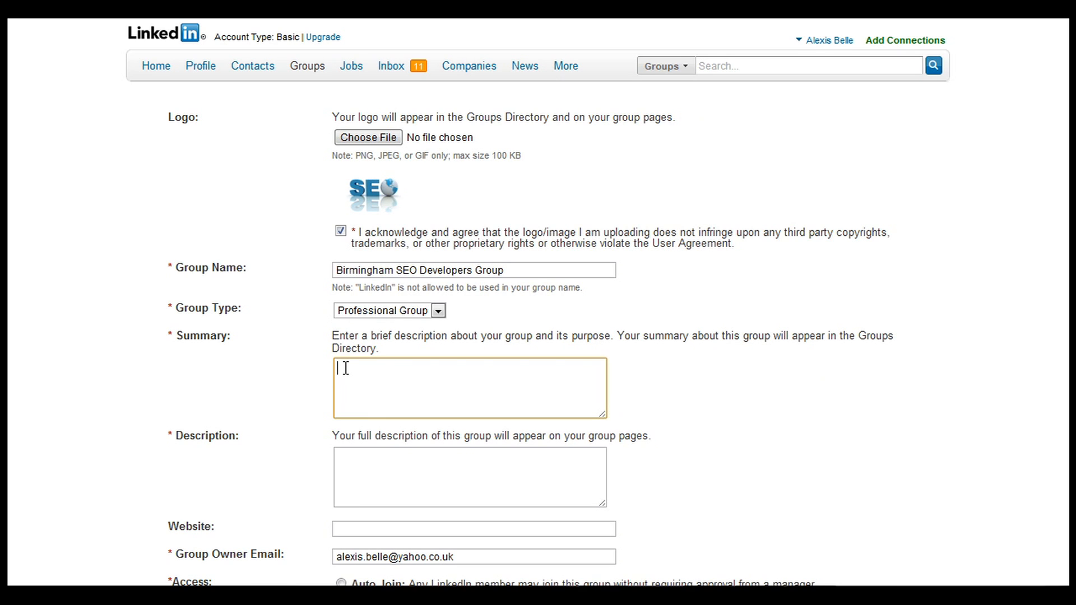
text(A group for talented SEO professionals, open discussions and new job opportunities)
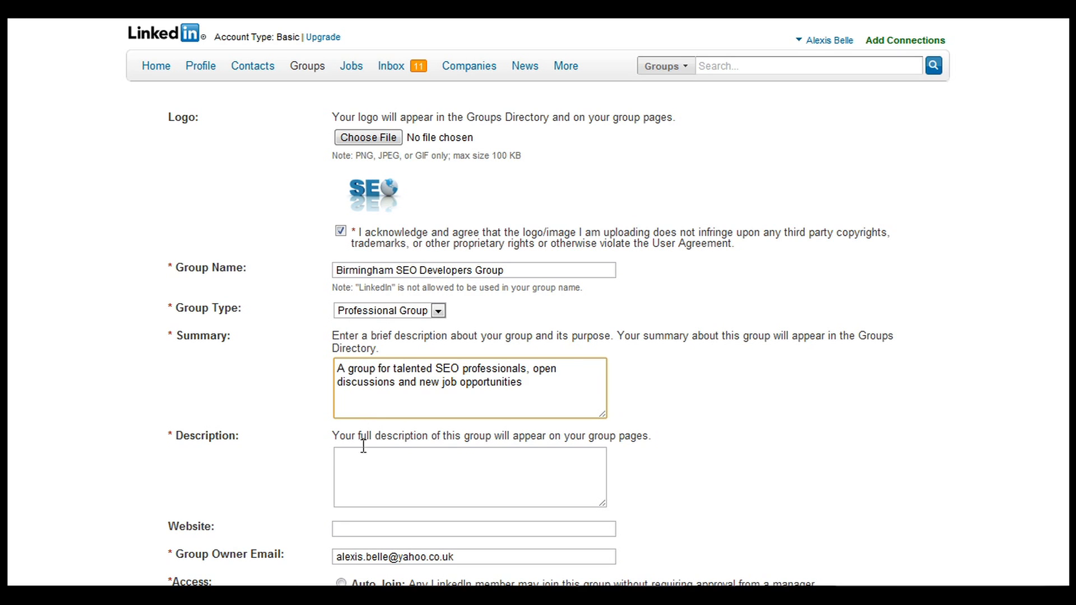
click(469, 477)
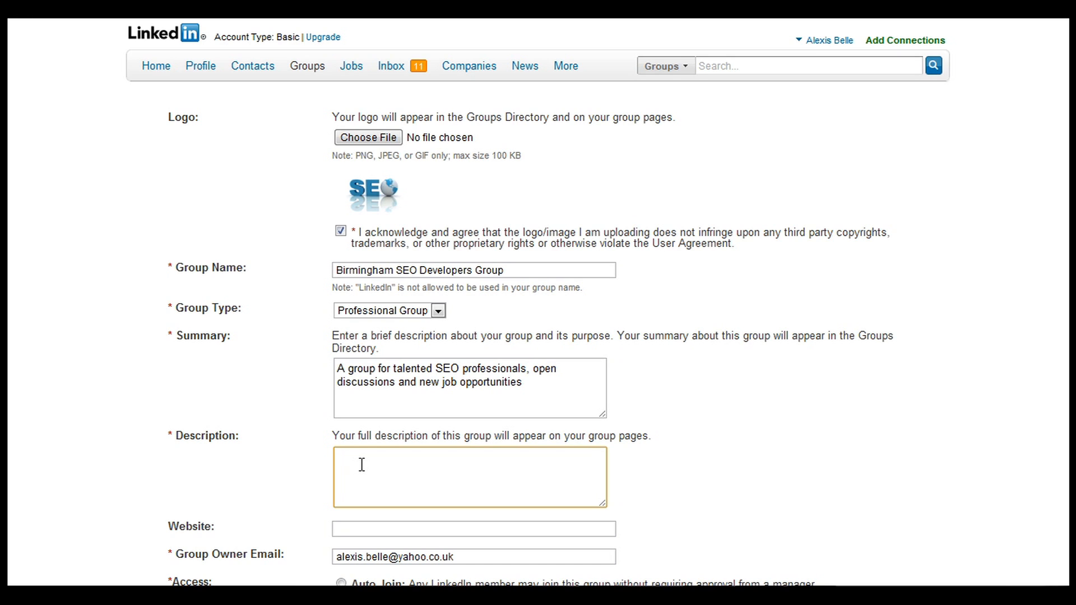
text(A Birmingham based group for SEO (Search Engine Optimisation) professionals to discuss new and exciting ways to improve performance and increase web ranks.)
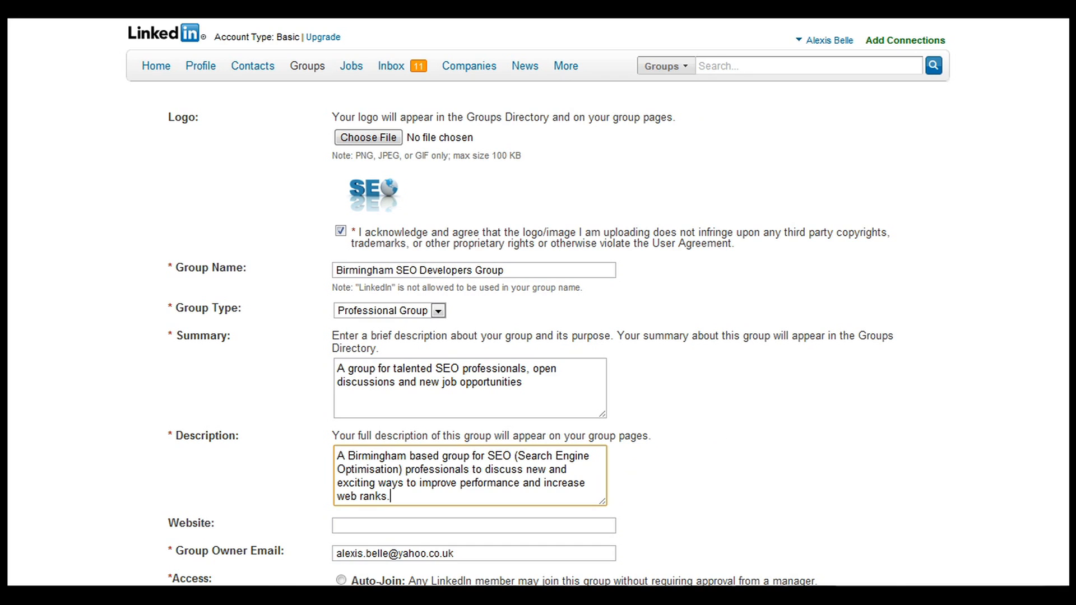
scroll(down, 3)
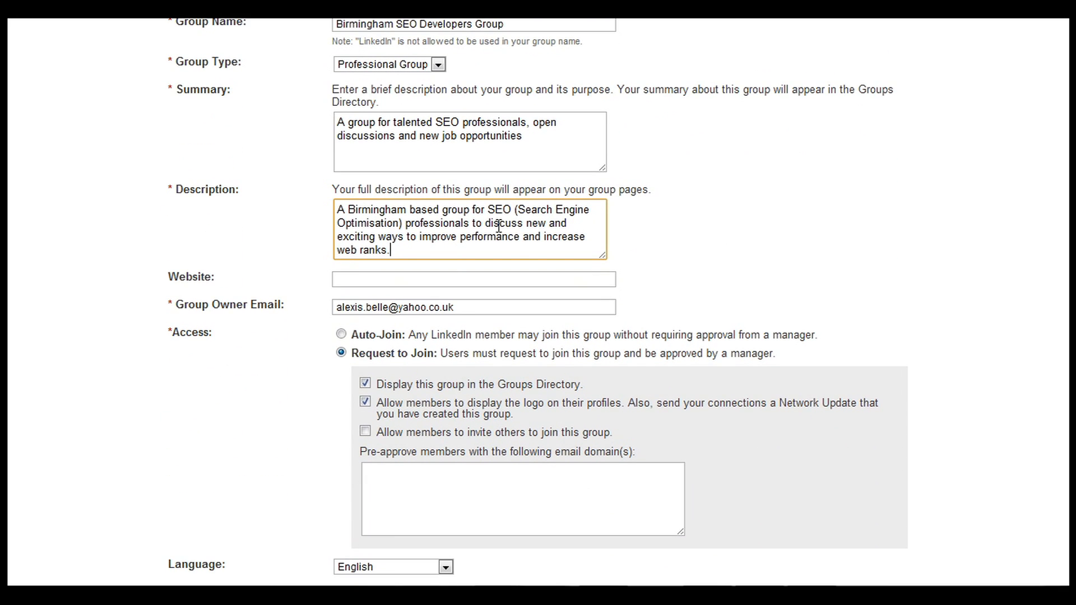
click(472, 279)
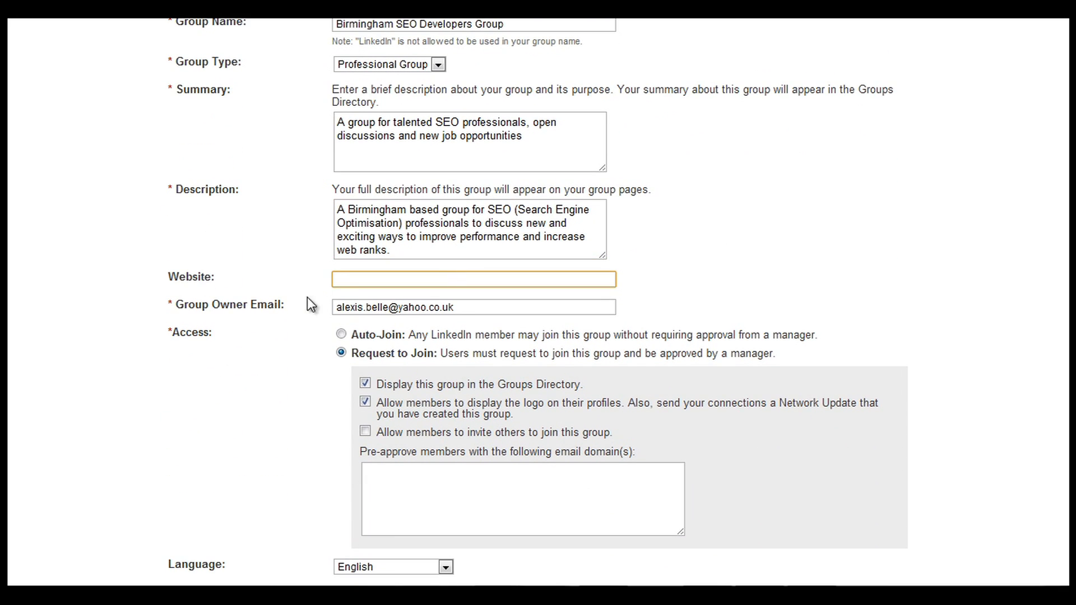
mouse_move(347, 283)
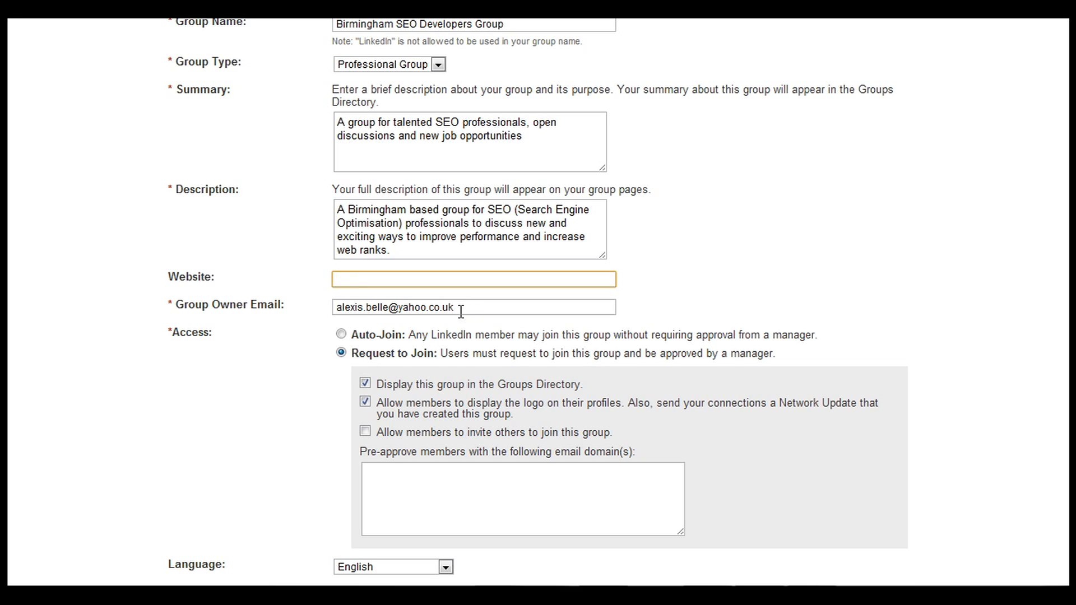
click(473, 307)
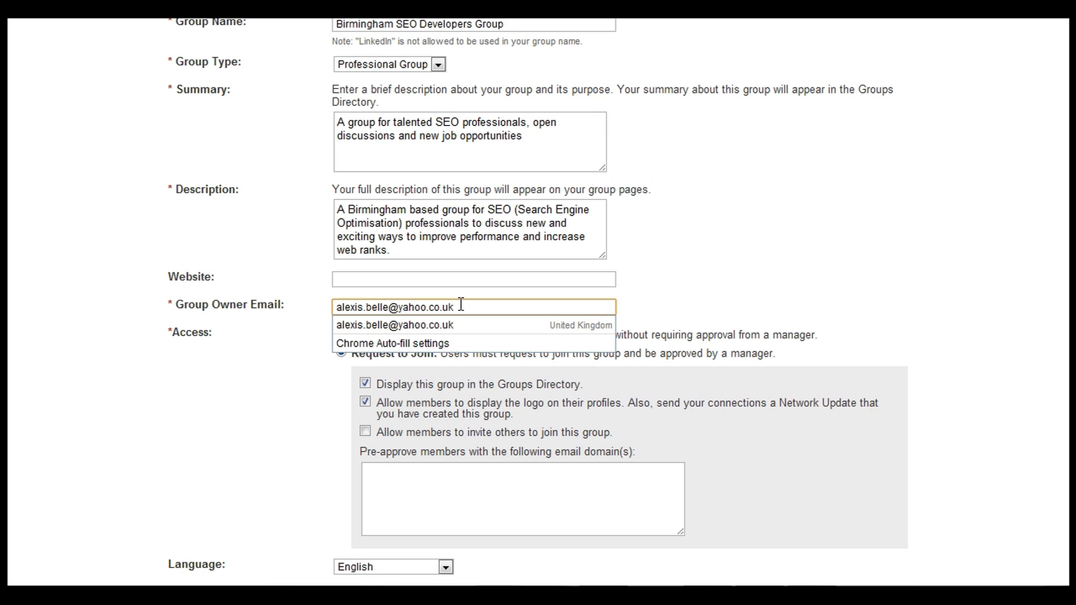
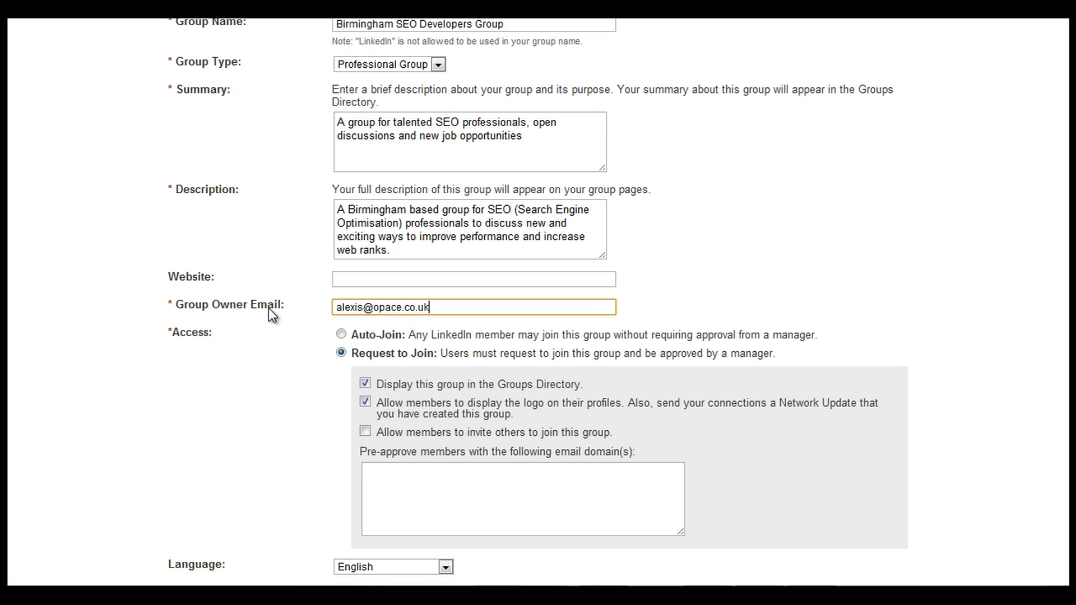
mouse_move(249, 350)
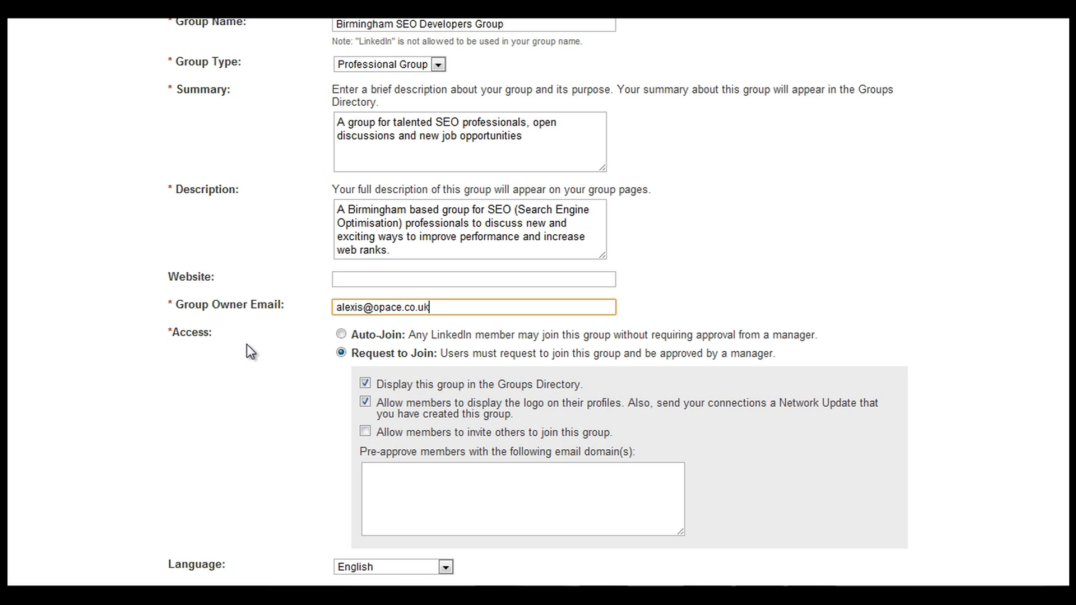
mouse_move(349, 345)
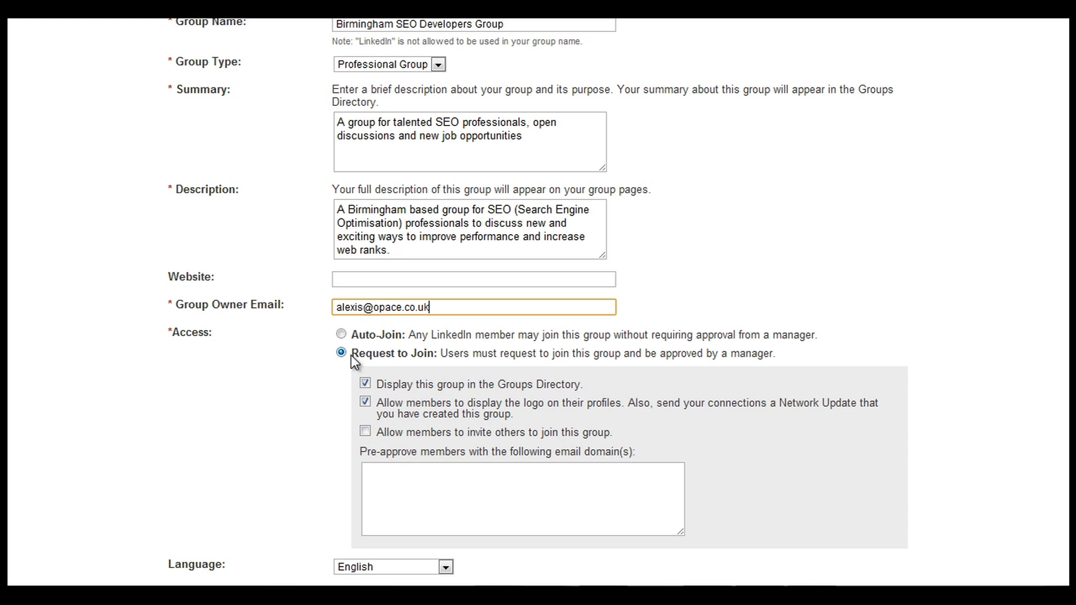
mouse_move(420, 362)
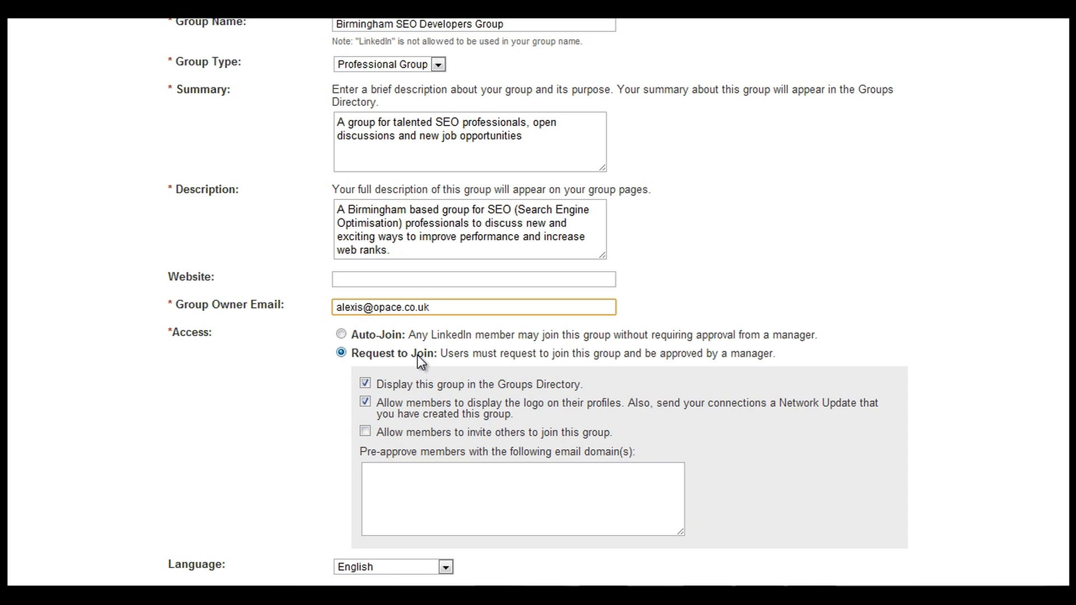
Step: Review the access settings with Request to Join and pre-approved email domains
scroll(down, 3)
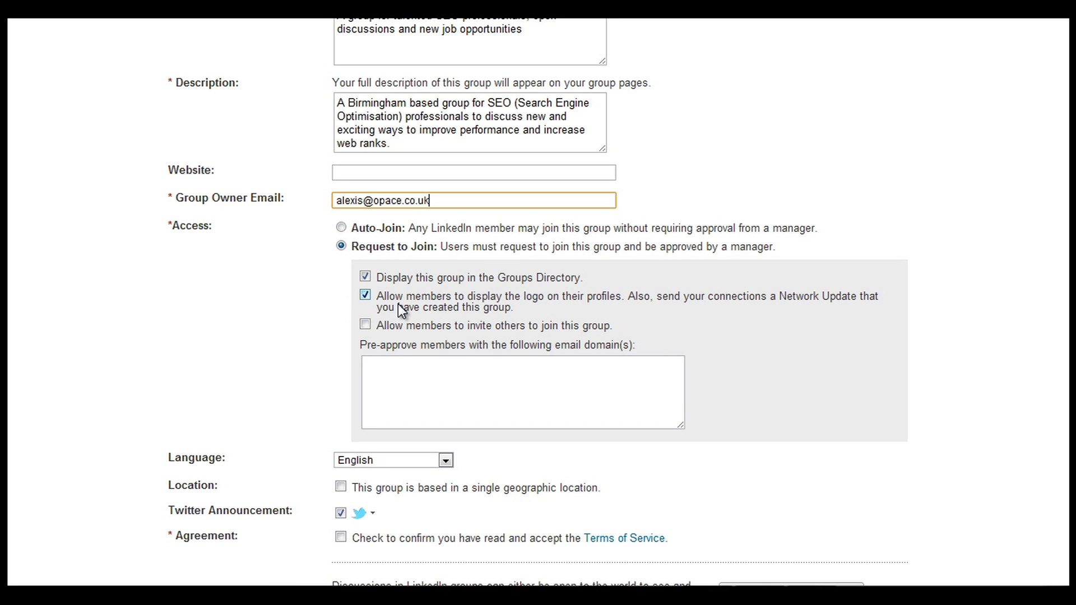
click(521, 392)
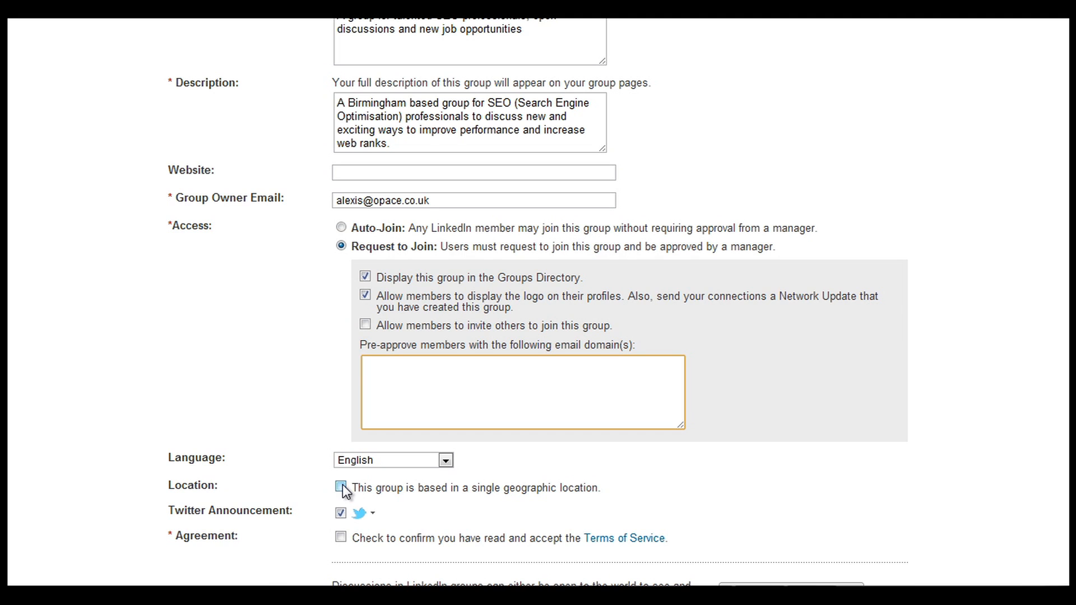
click(340, 487)
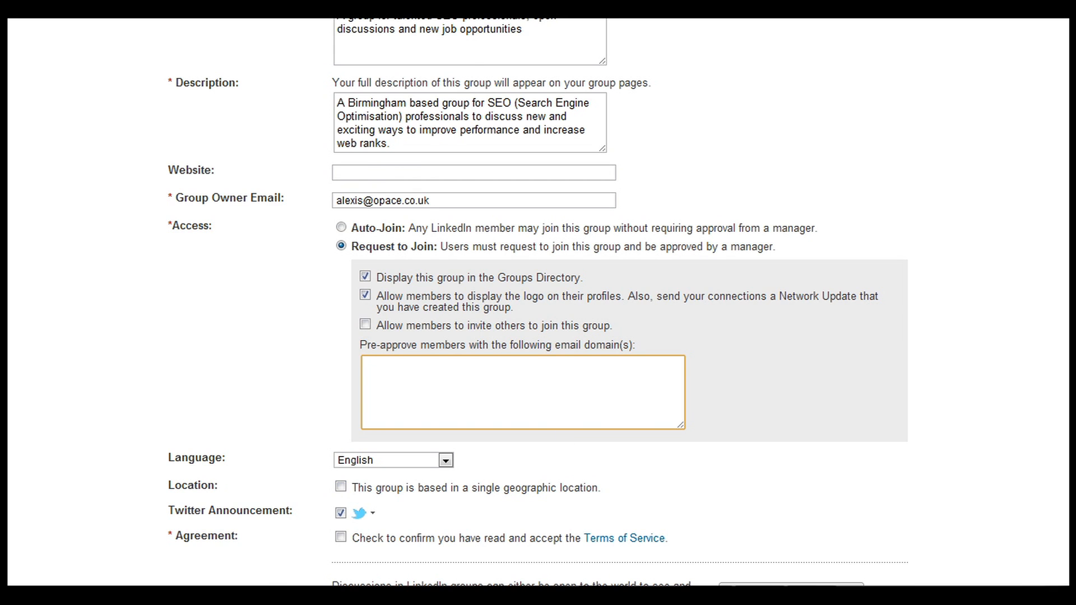
scroll(down, 3)
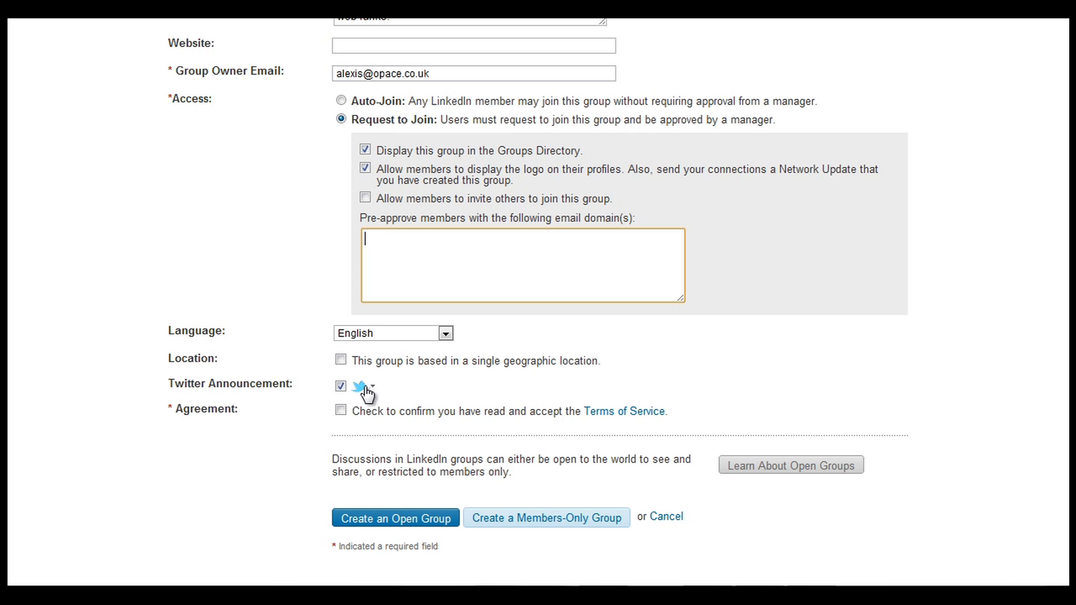
mouse_move(371, 398)
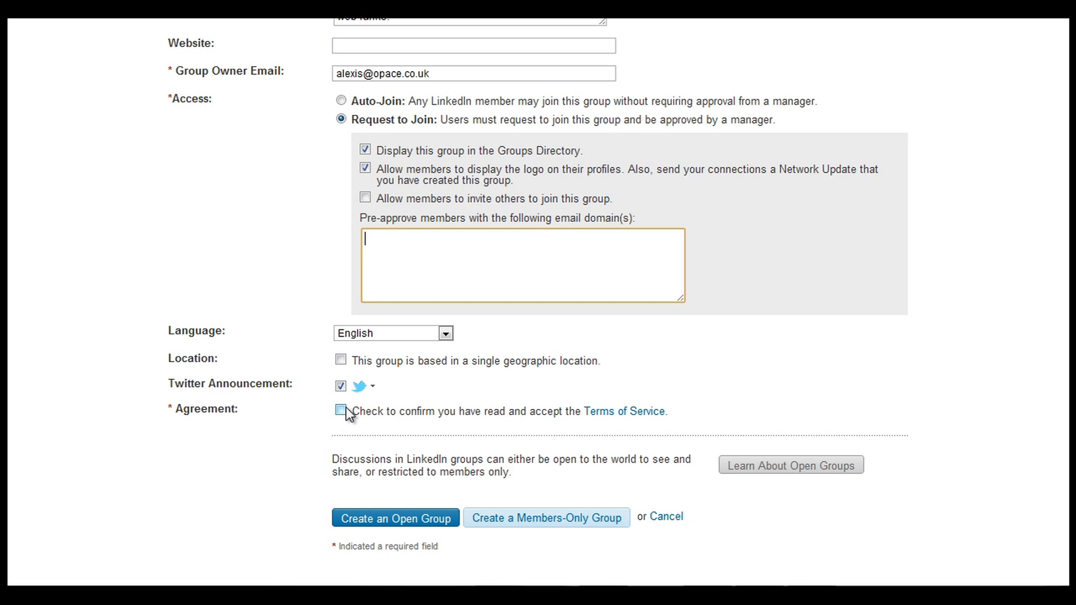
Step: Accept the Terms of Service agreement and submit as a members-only group
click(340, 411)
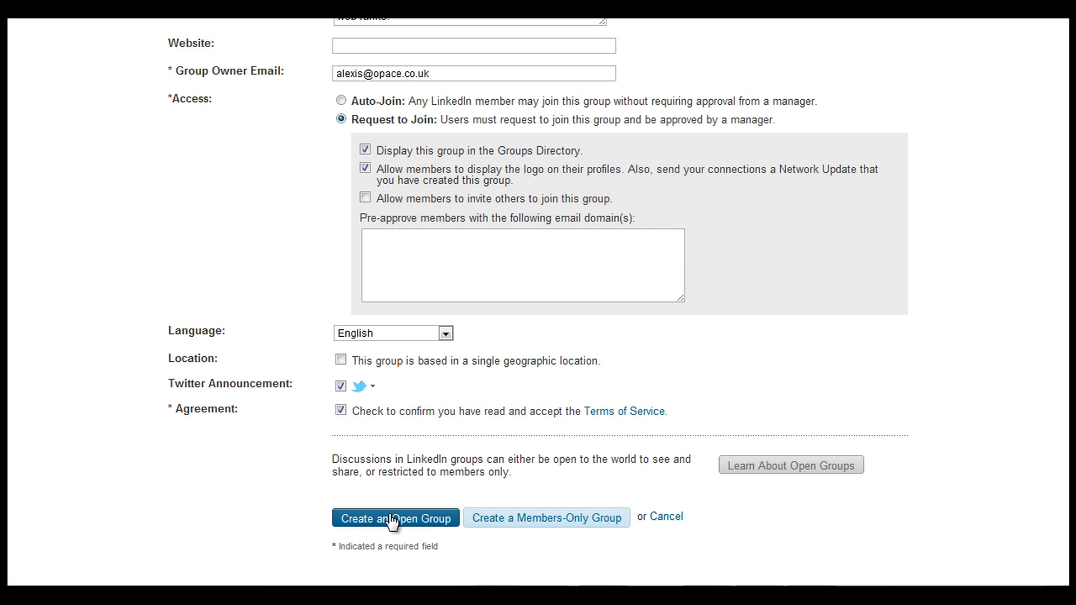
mouse_move(546, 518)
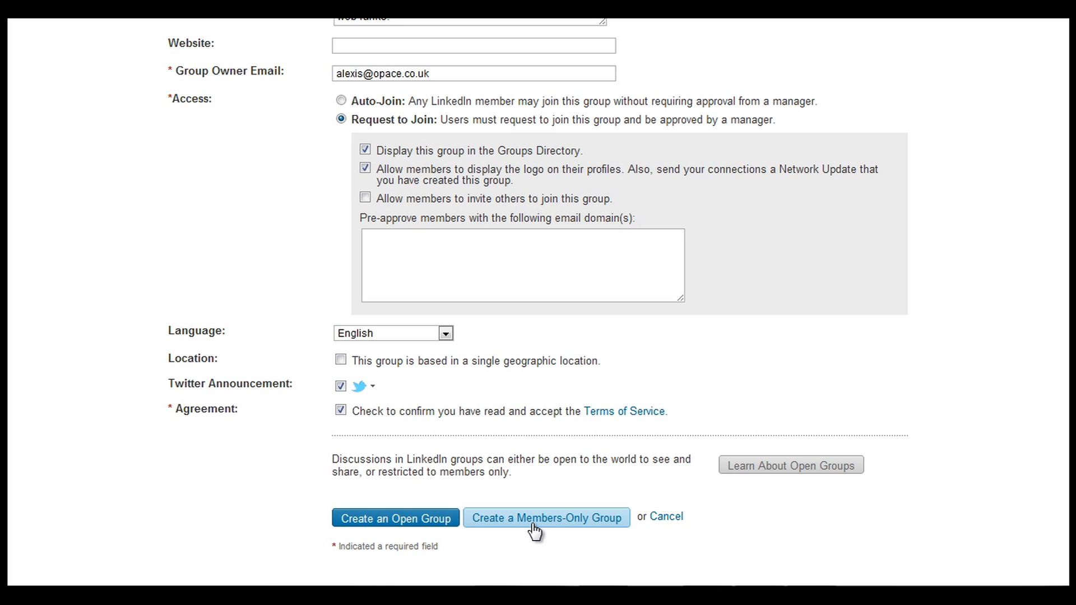
click(546, 518)
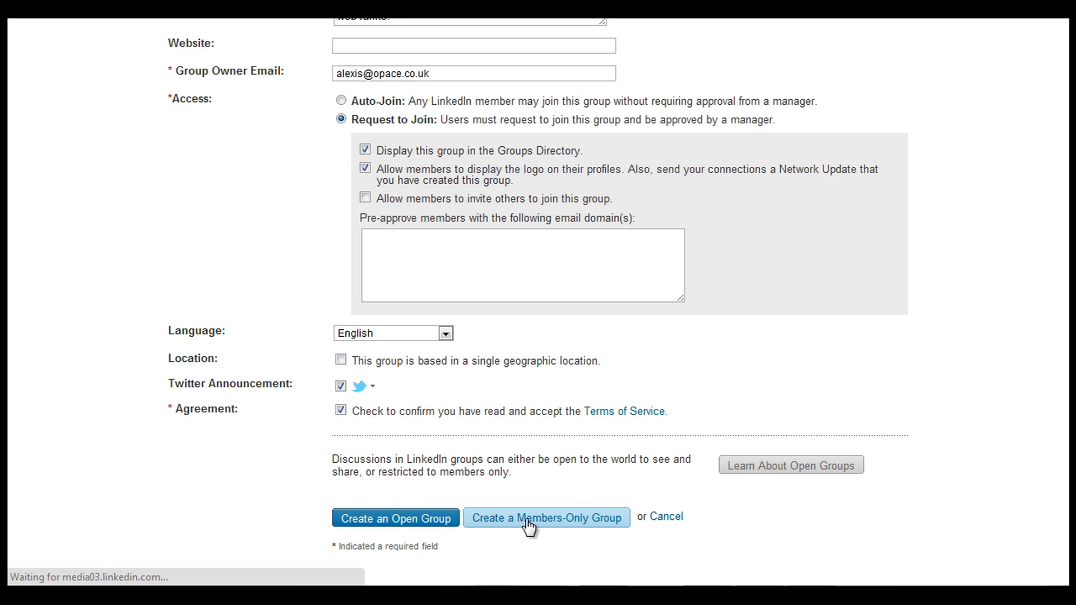
click(547, 518)
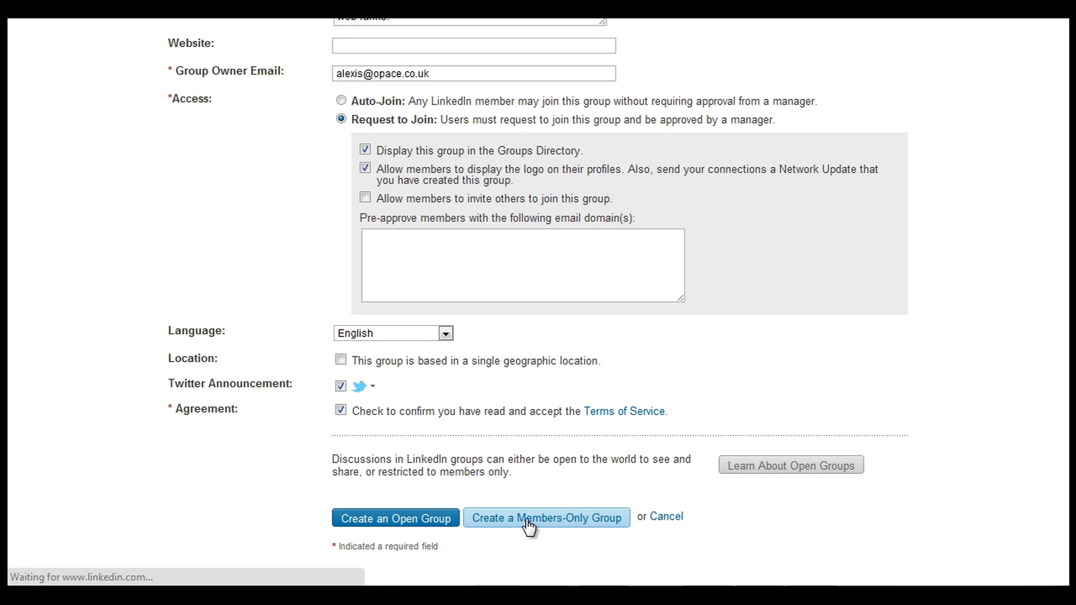
Step: Confirm creating the members-only group so the Send Invitations page loads
click(546, 518)
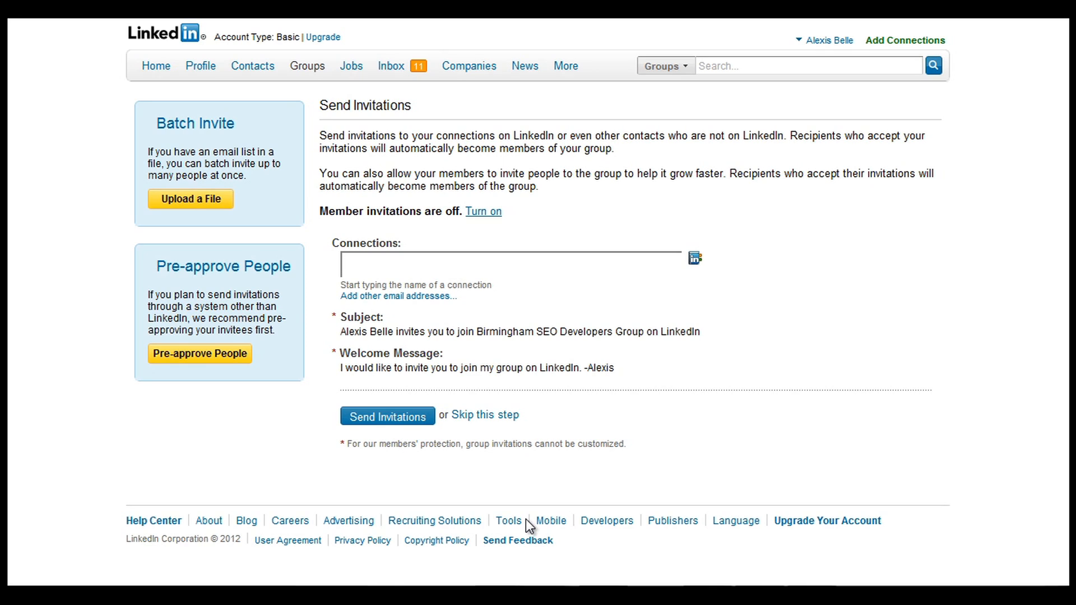
mouse_move(549, 304)
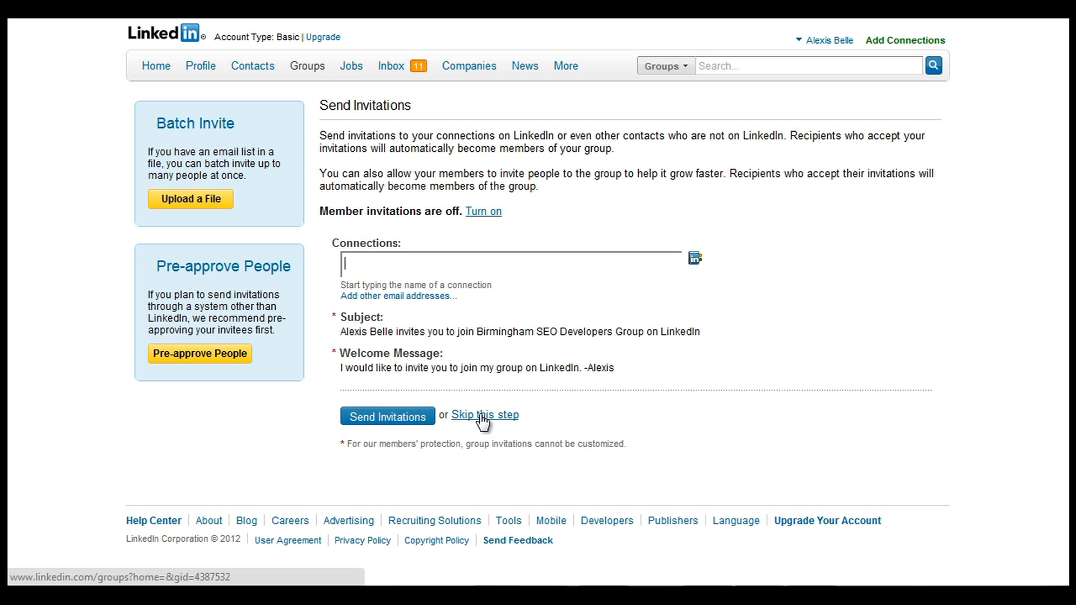
Step: Skip sending invitations and view the Members list showing Alexis Belle alone
click(484, 415)
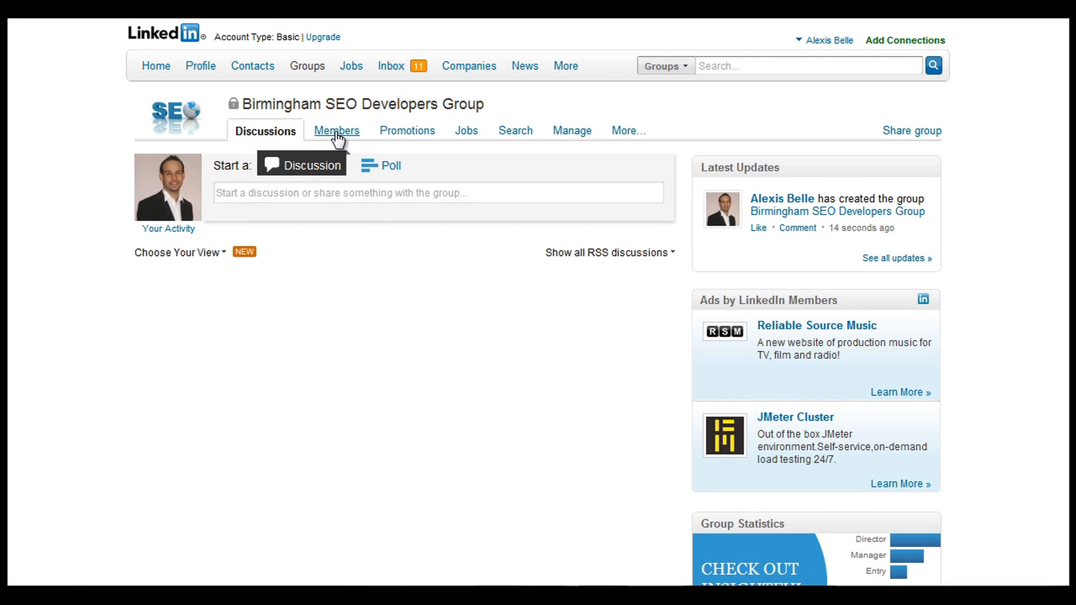
mouse_move(336, 130)
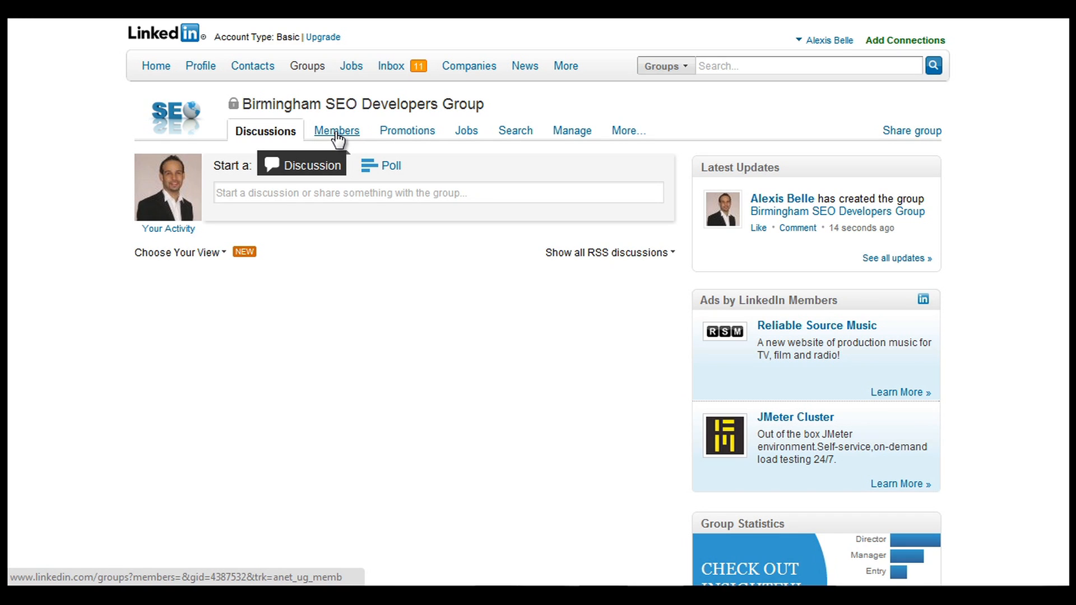
mouse_move(407, 130)
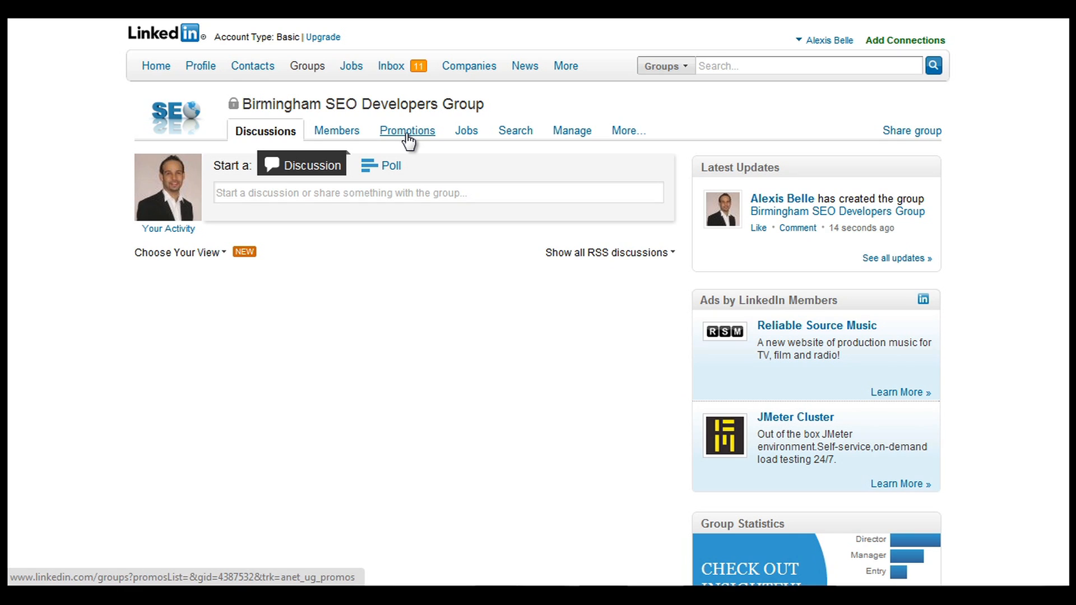
click(337, 130)
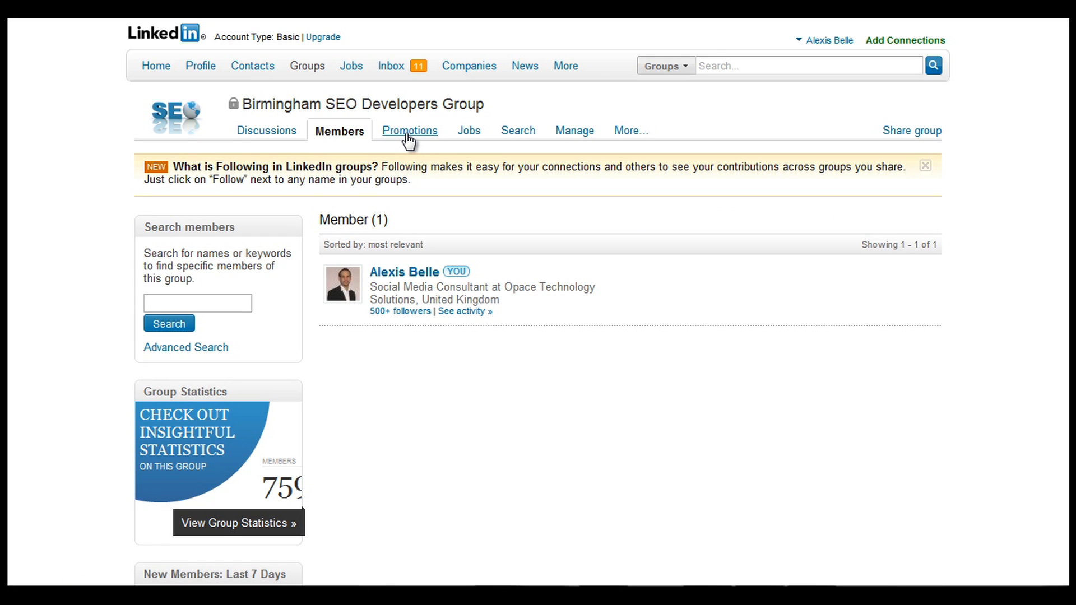
mouse_move(446, 146)
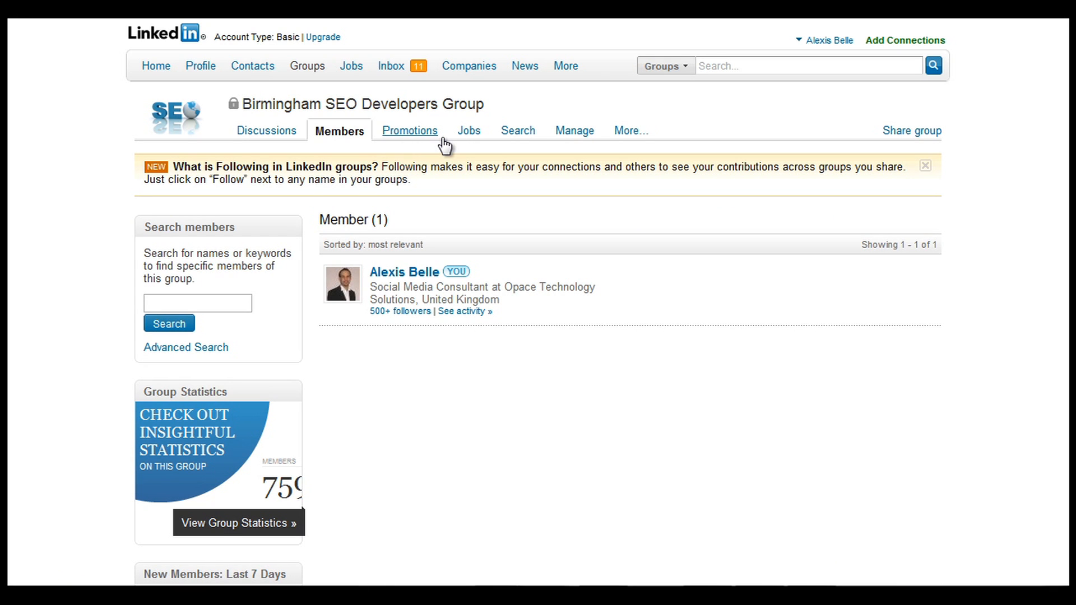
mouse_move(468, 130)
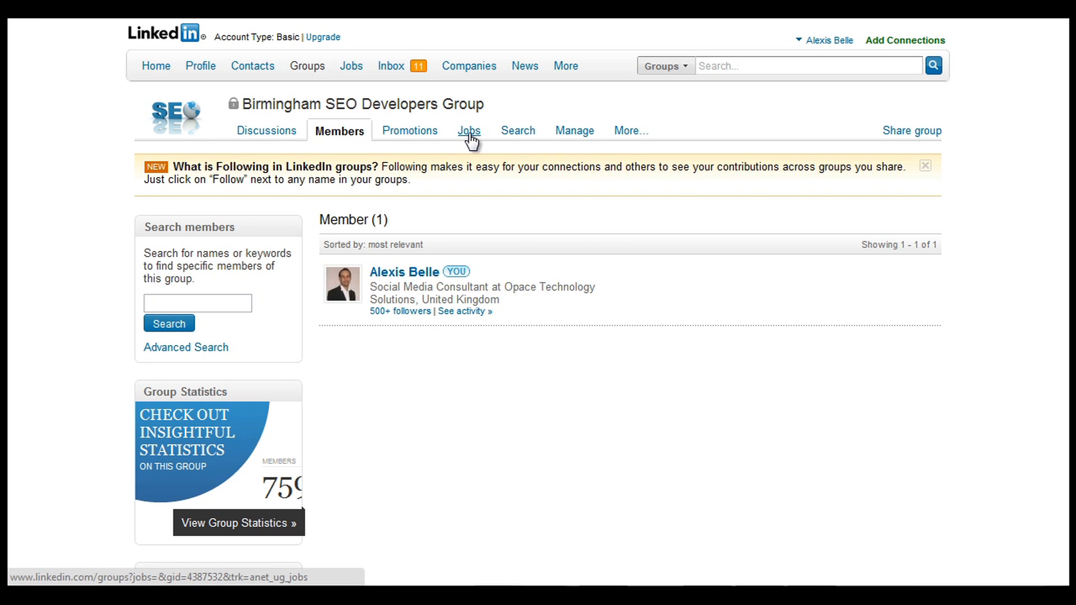
mouse_move(518, 130)
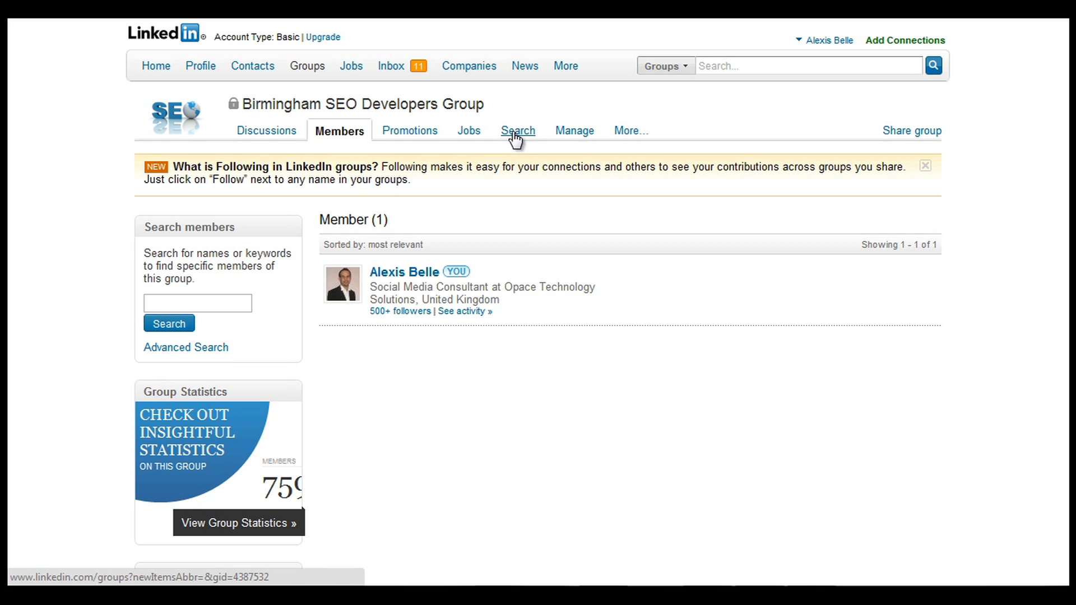
mouse_move(575, 130)
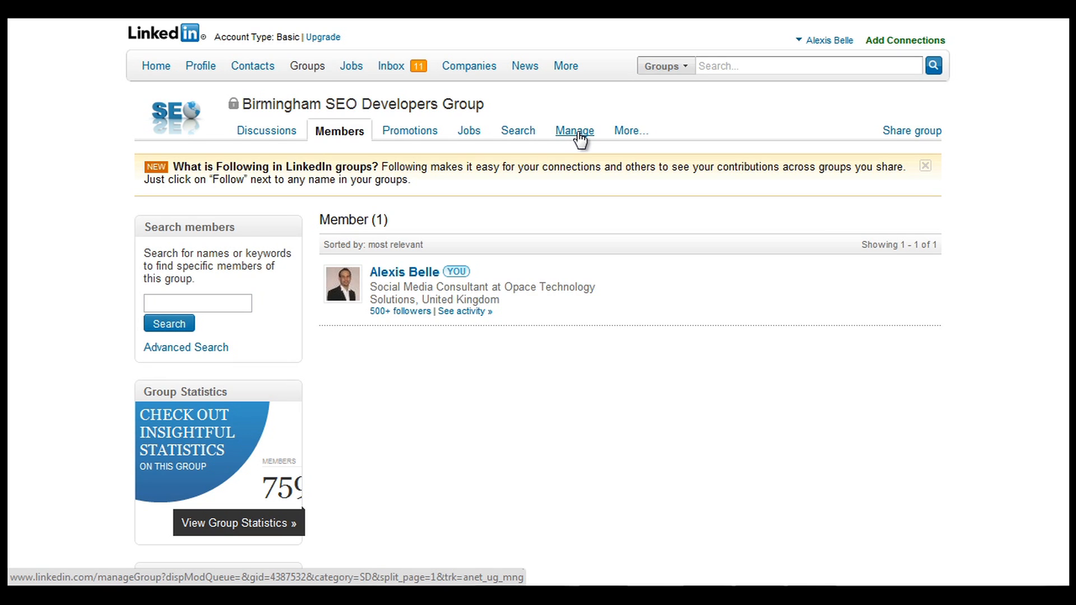
mouse_move(627, 130)
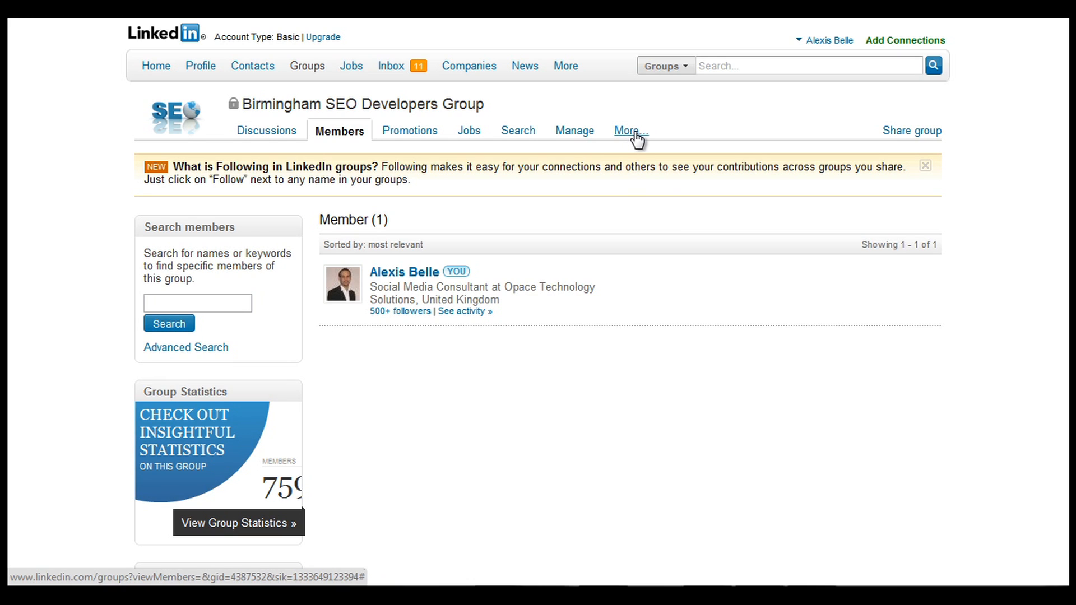
click(626, 130)
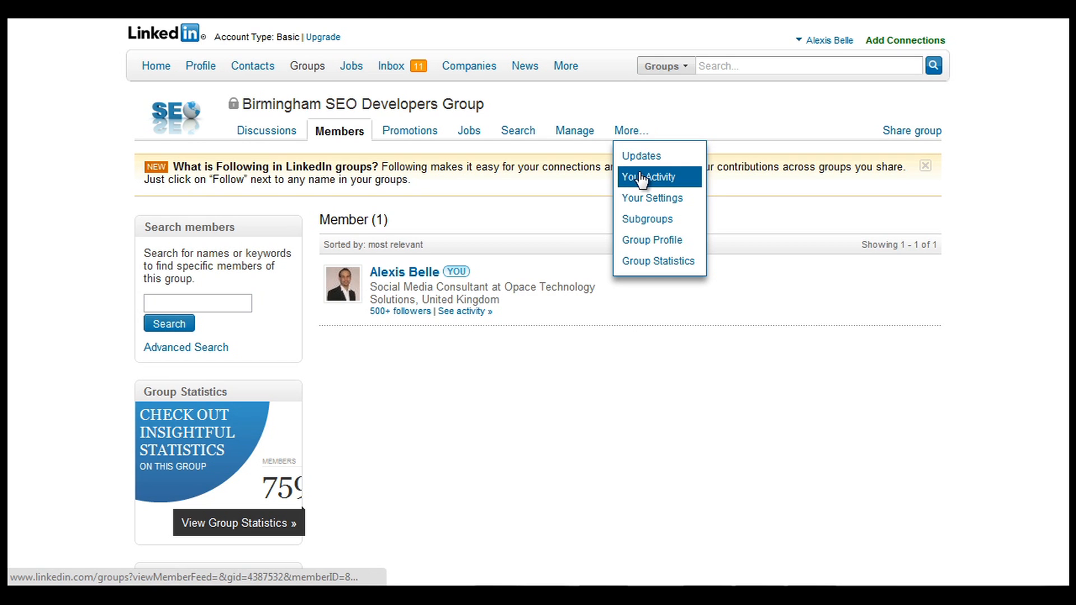
mouse_move(651, 197)
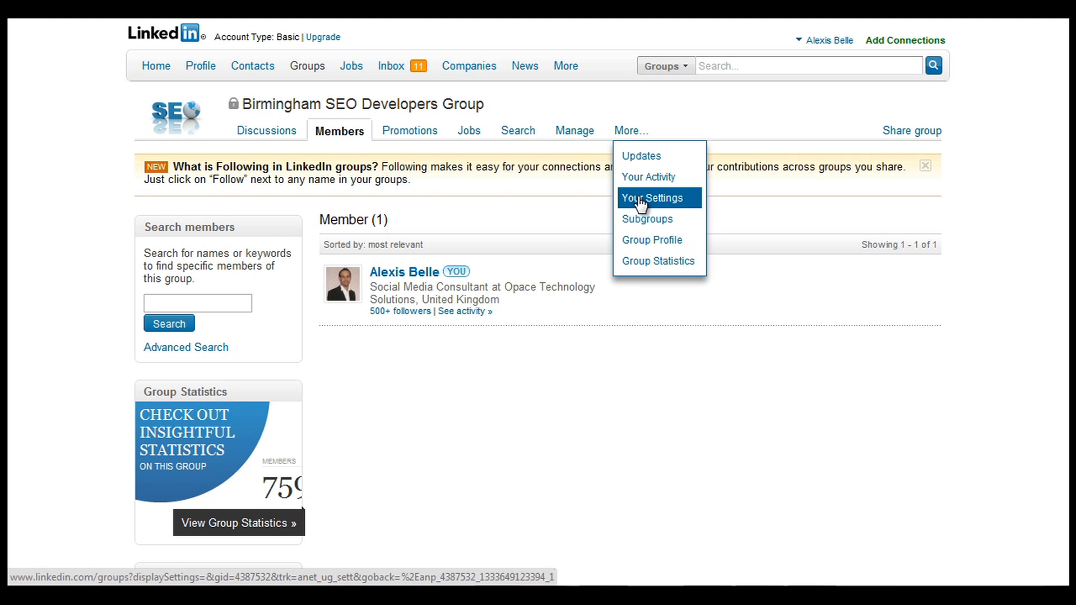
mouse_move(647, 219)
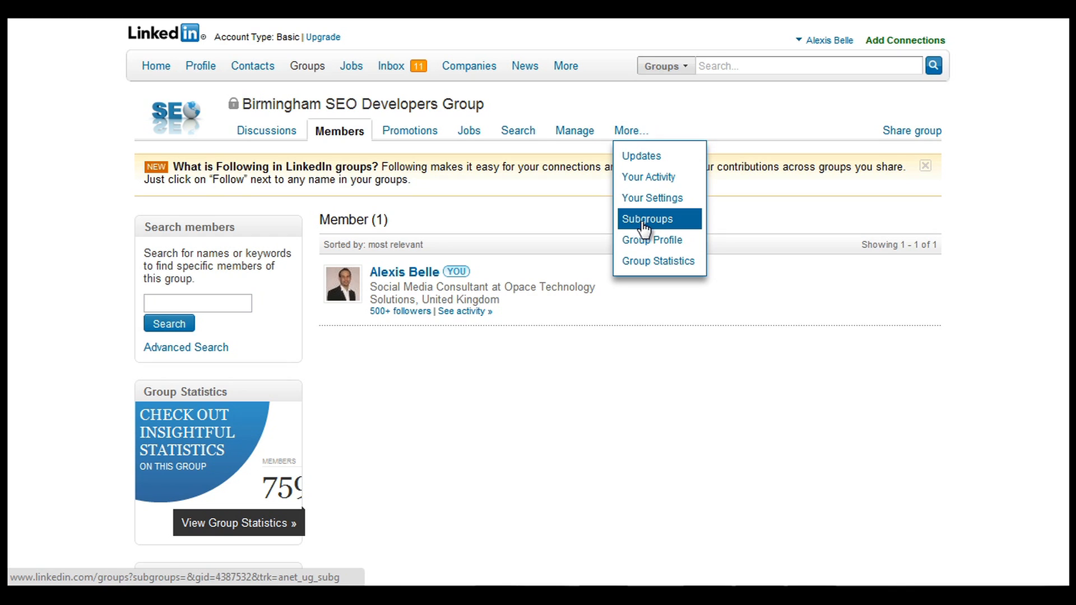
mouse_move(658, 261)
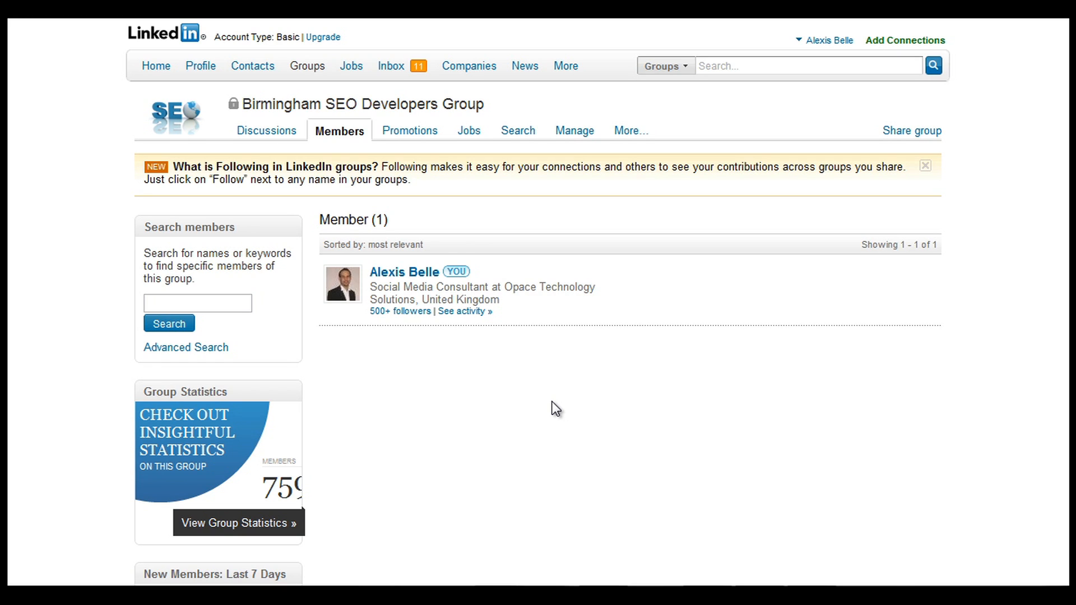
click(307, 65)
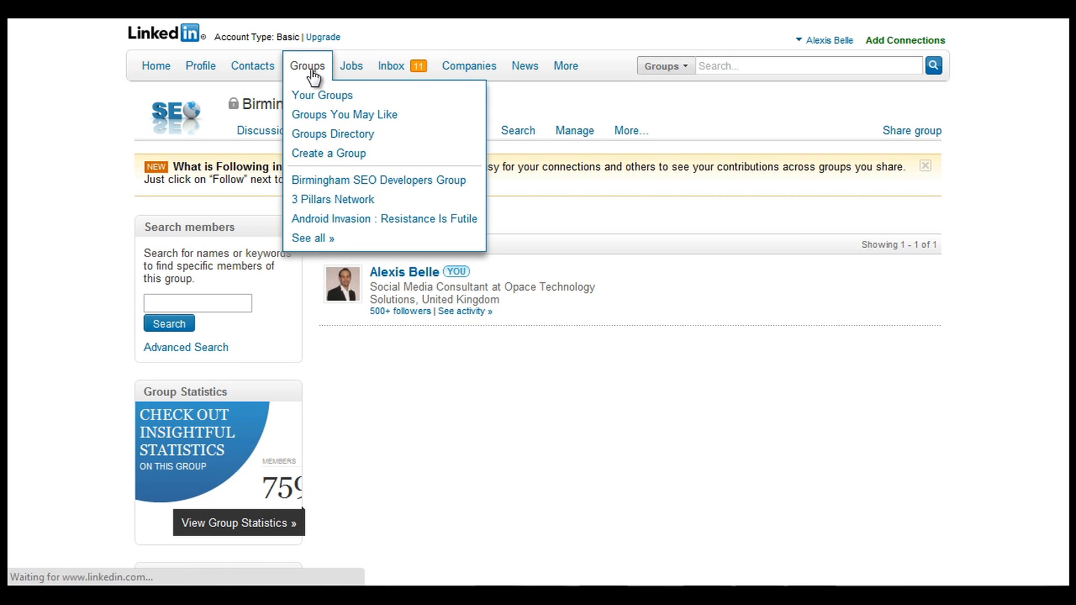
Step: Show the Your Groups page listing all 48 groups with Birmingham SEO Developers Group first
click(321, 94)
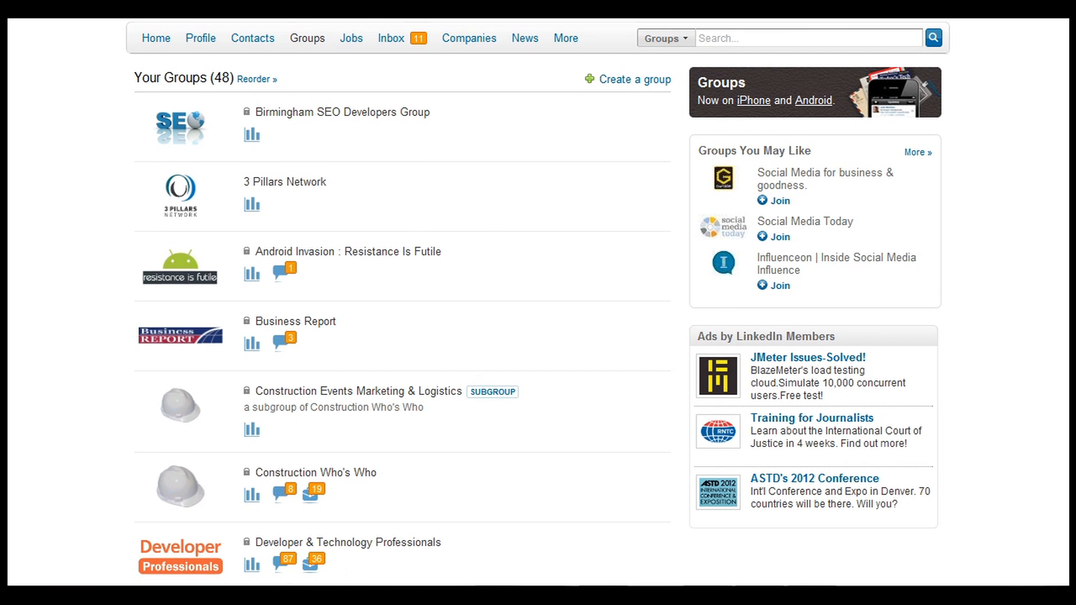
scroll(down, 3)
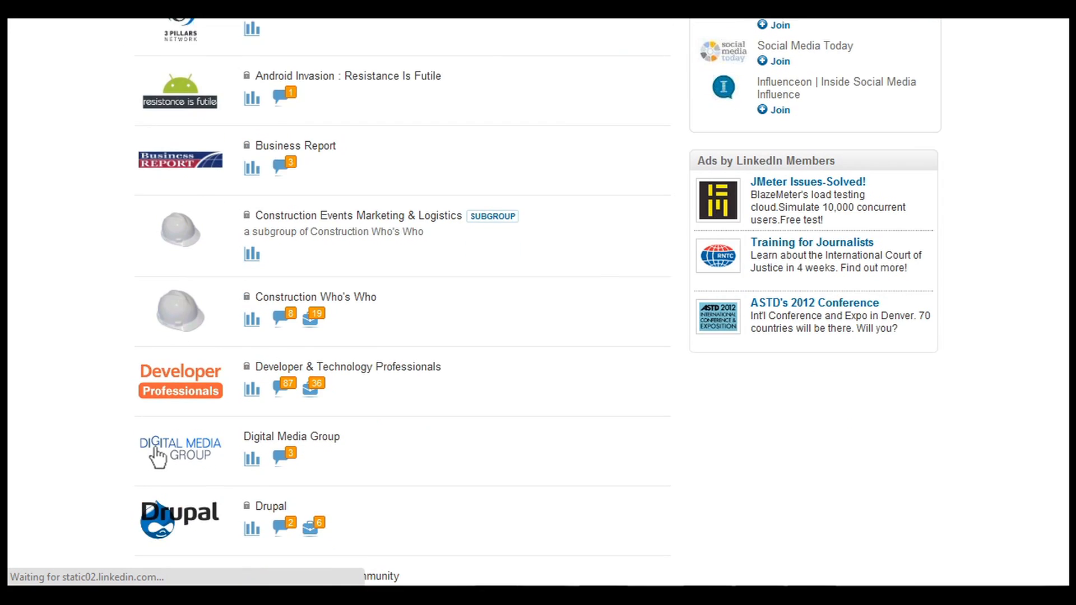
scroll(down, 3)
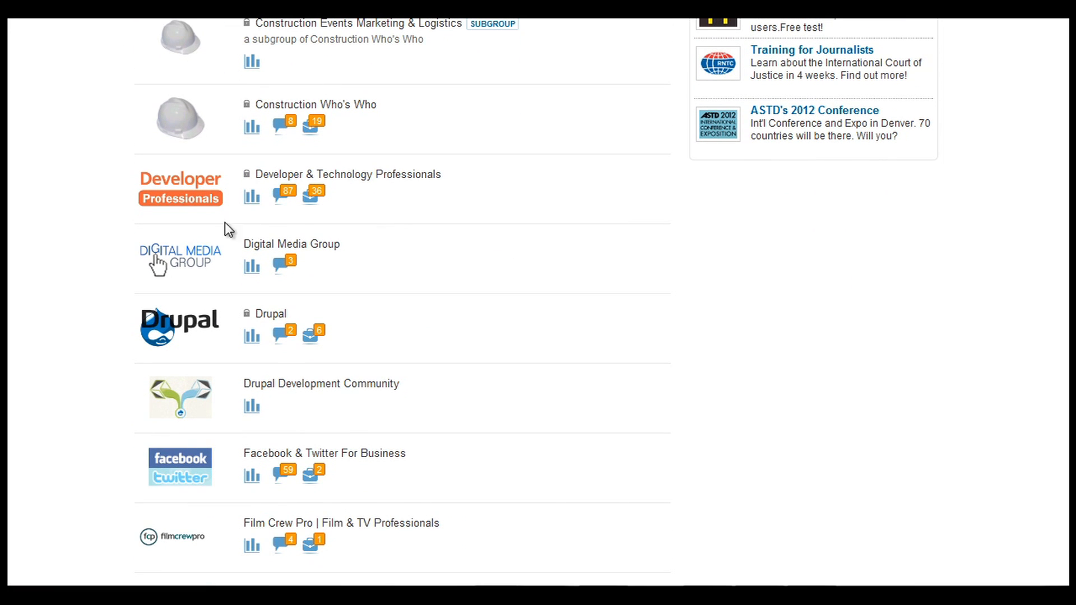
mouse_move(252, 198)
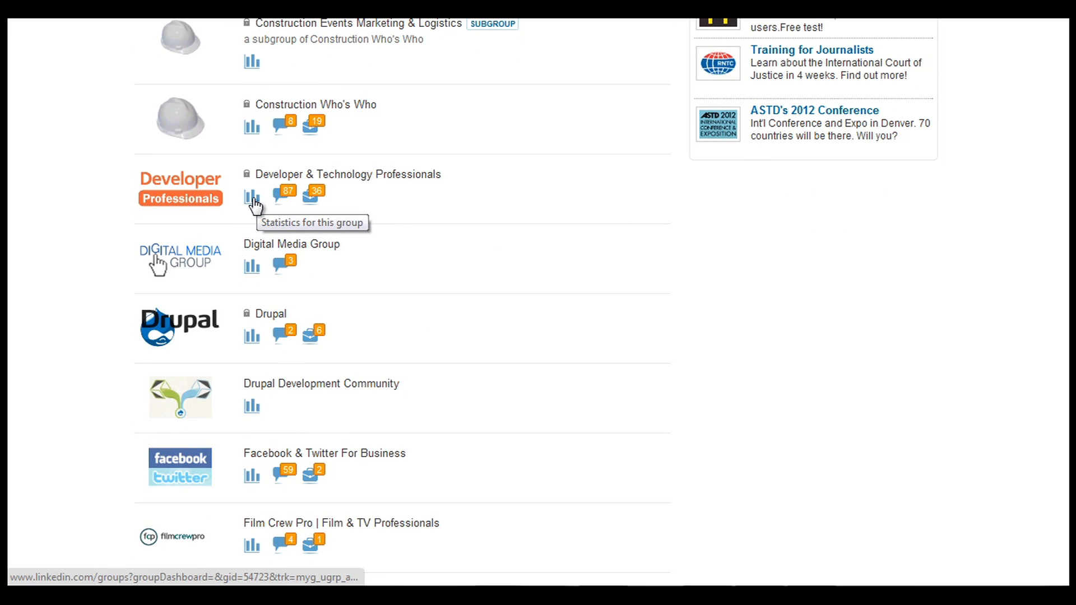
mouse_move(277, 191)
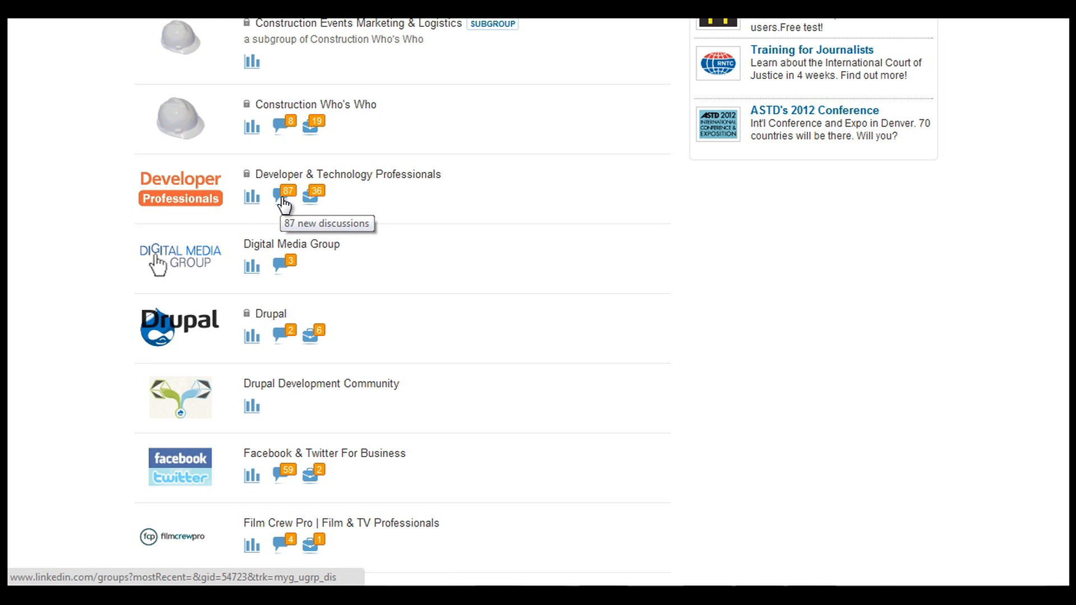
mouse_move(314, 195)
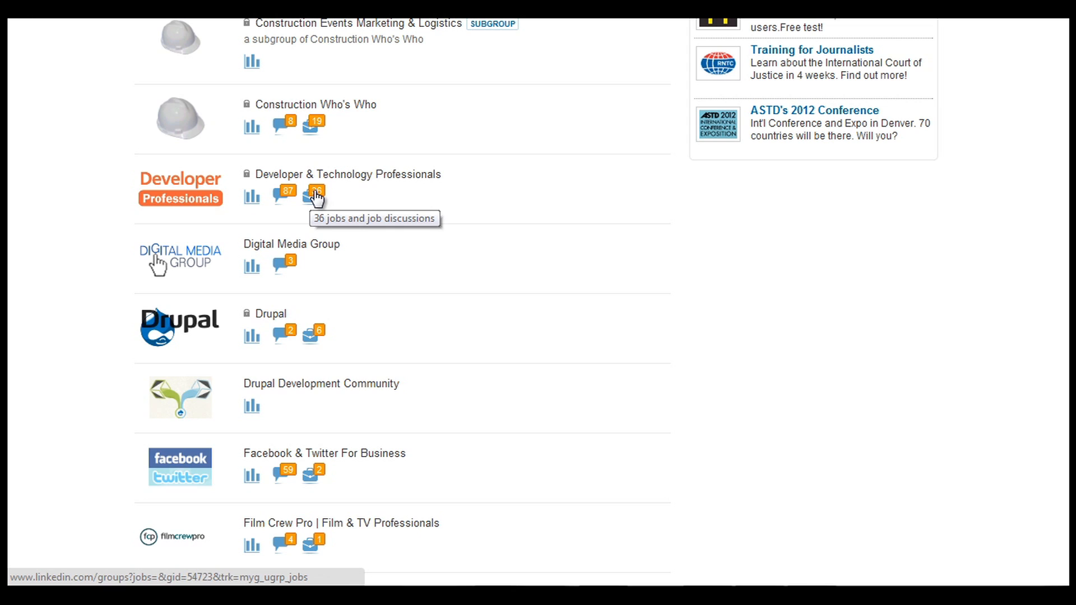
mouse_move(316, 207)
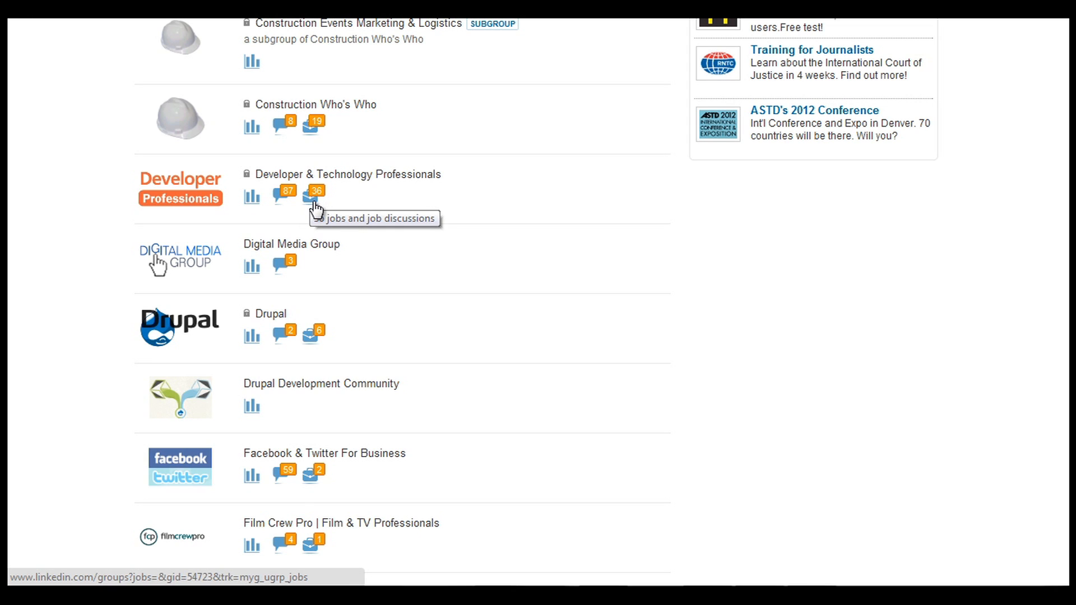
mouse_move(247, 276)
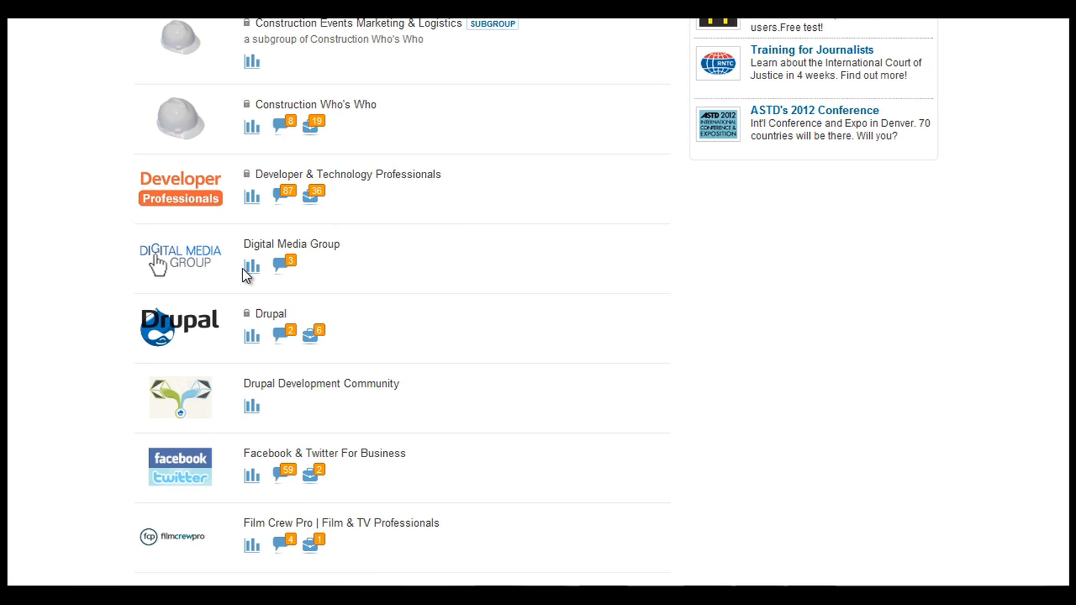
mouse_move(195, 267)
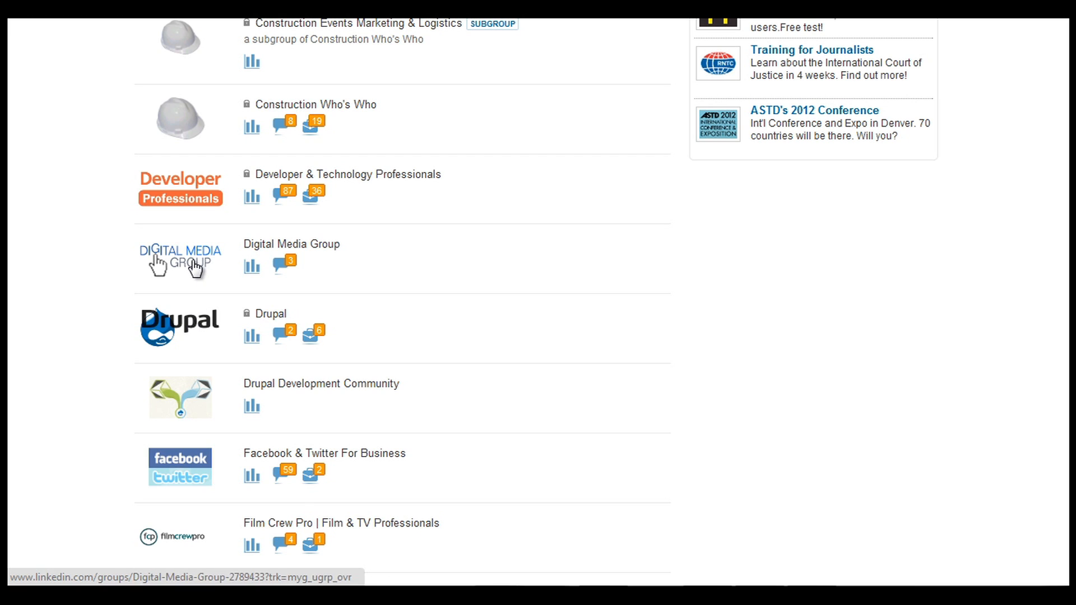
Step: Go to the Digital Media Group discussions and begin a comment on its most popular discussion
click(292, 243)
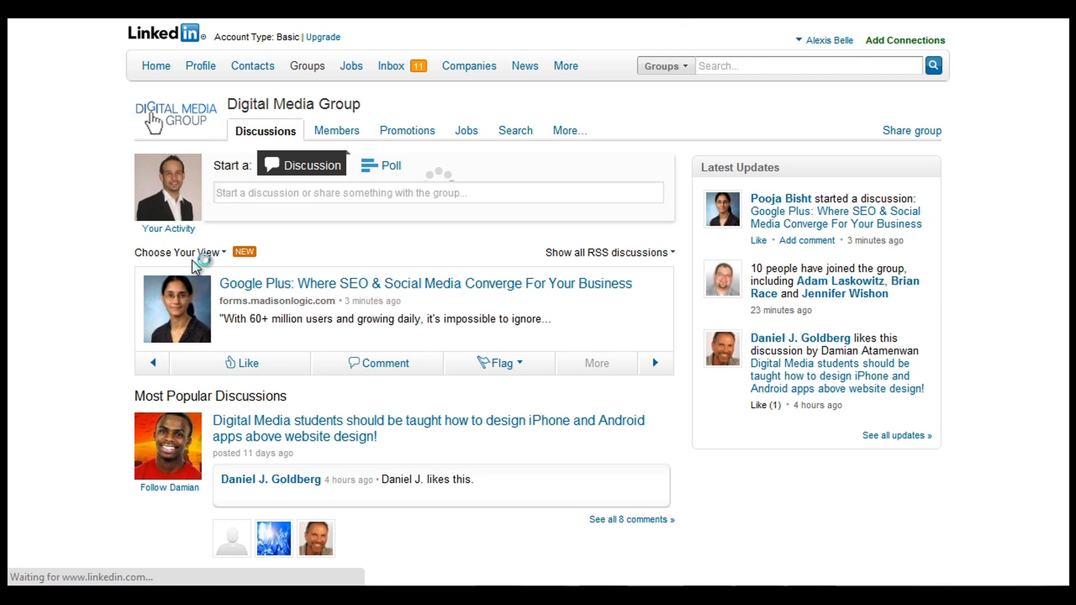
scroll(down, 3)
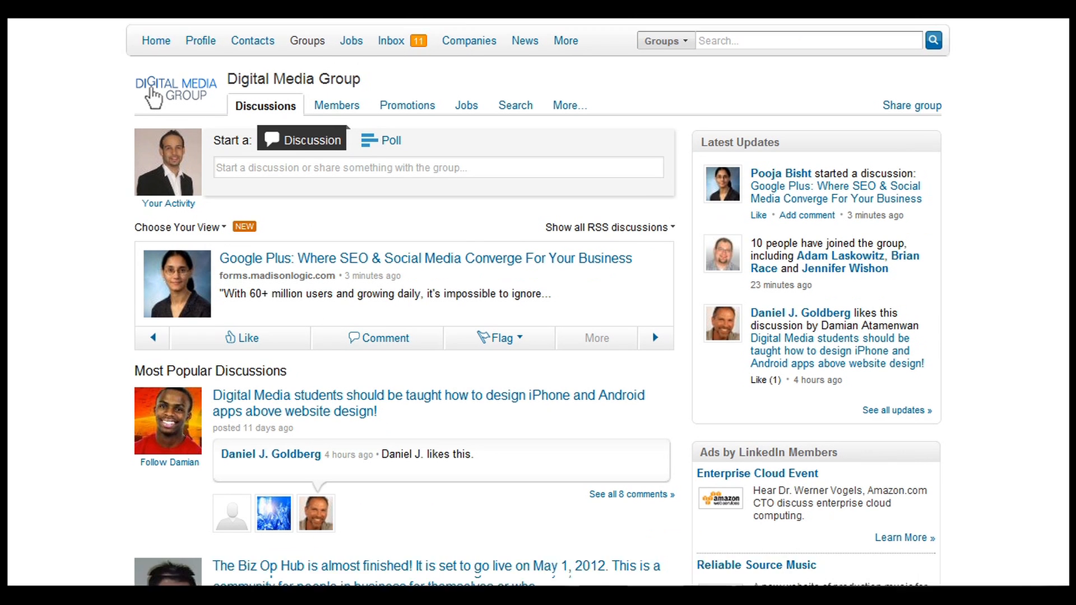
scroll(down, 3)
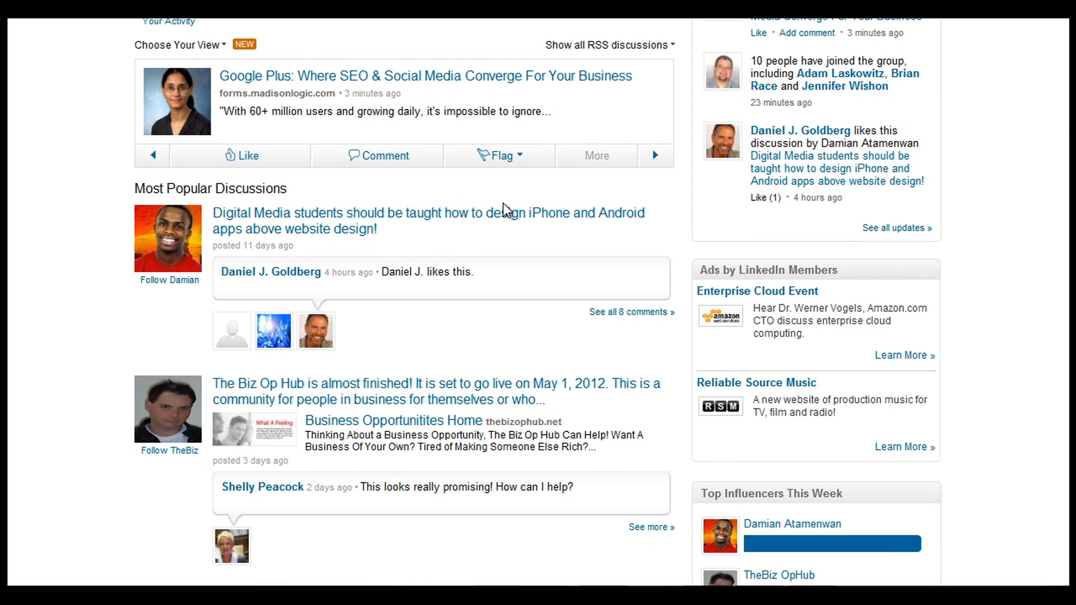
mouse_move(508, 337)
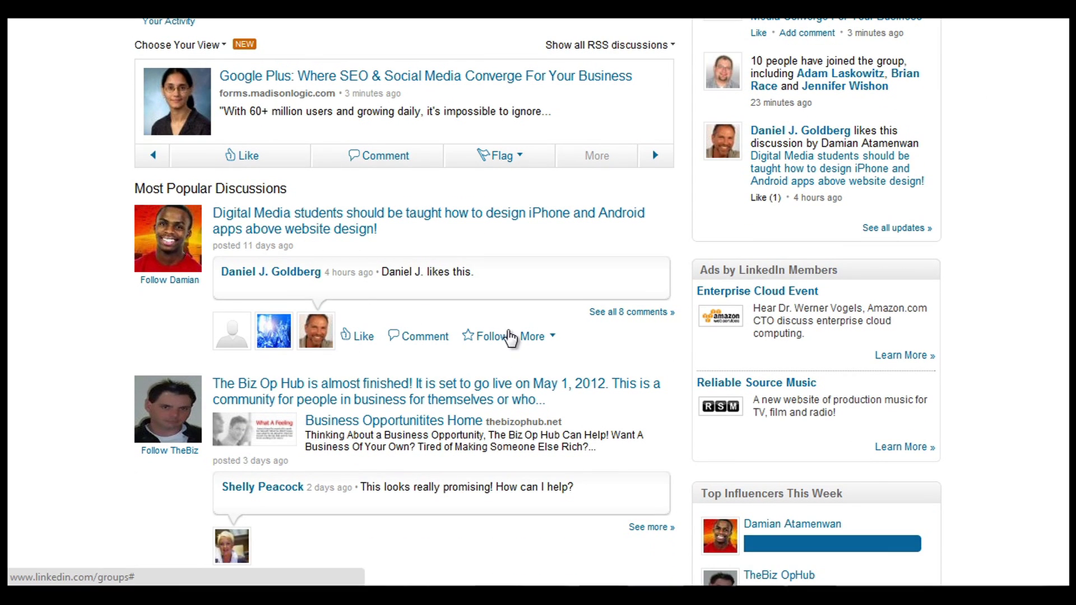
click(417, 337)
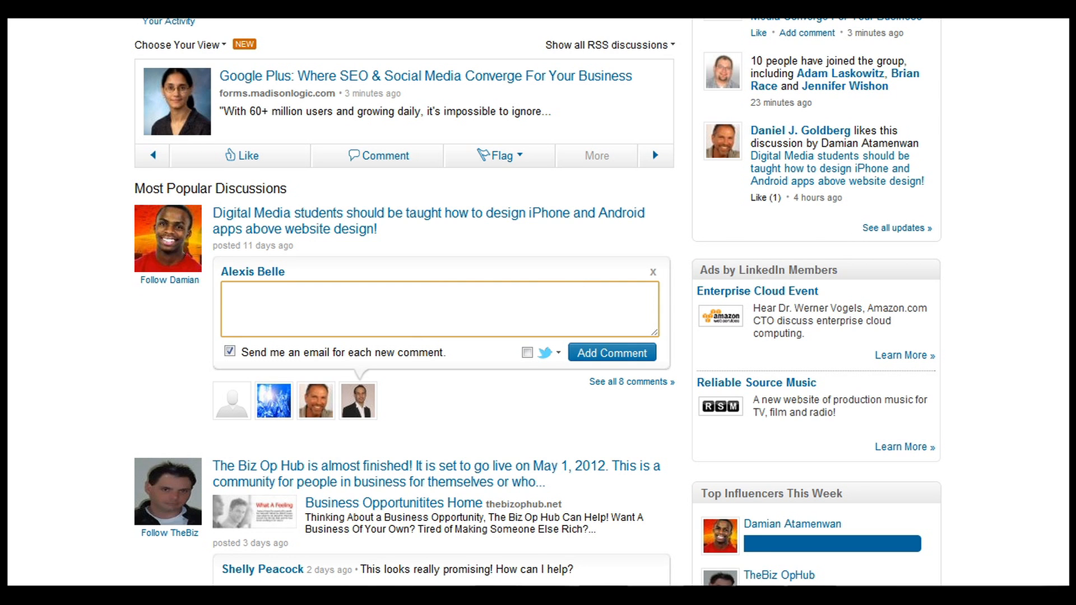
scroll(down, 3)
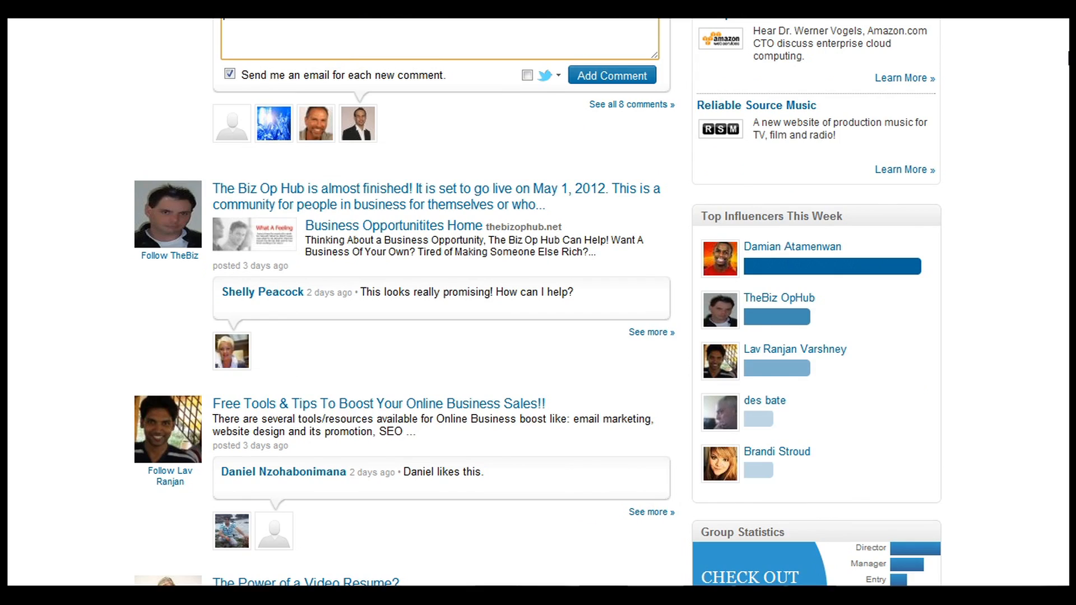
scroll(up, 3)
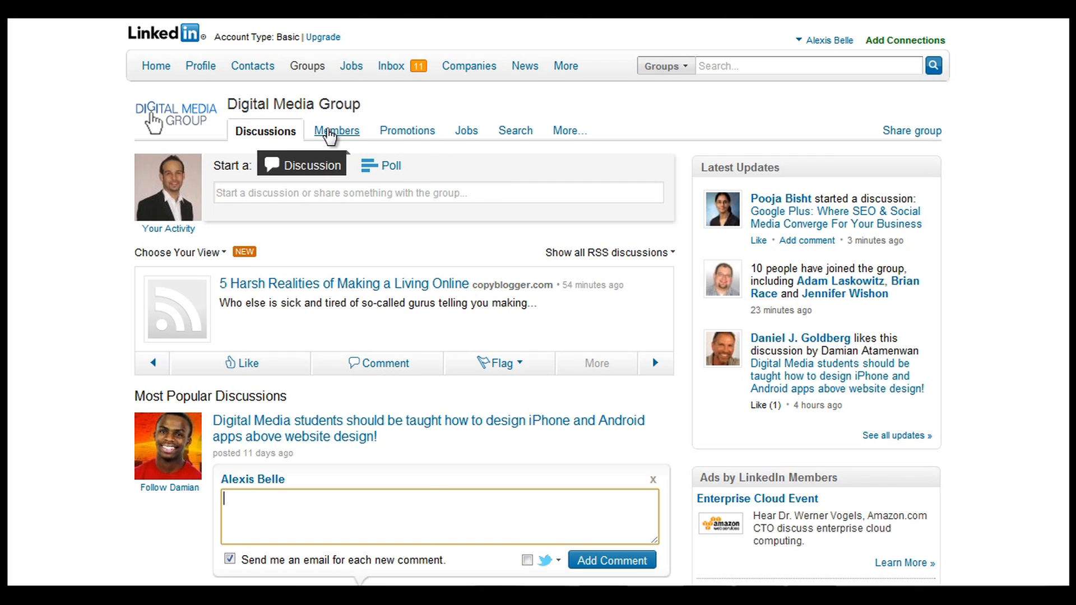
mouse_move(336, 130)
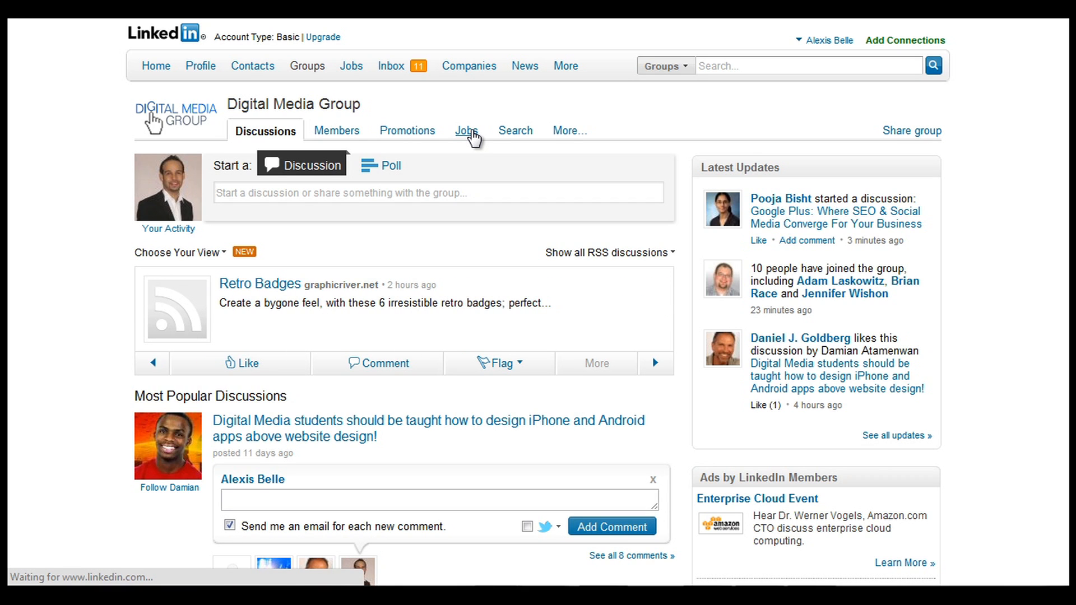
Step: Filter the Digital Media Group's jobs list to 2nd Connections only (5 jobs)
click(466, 130)
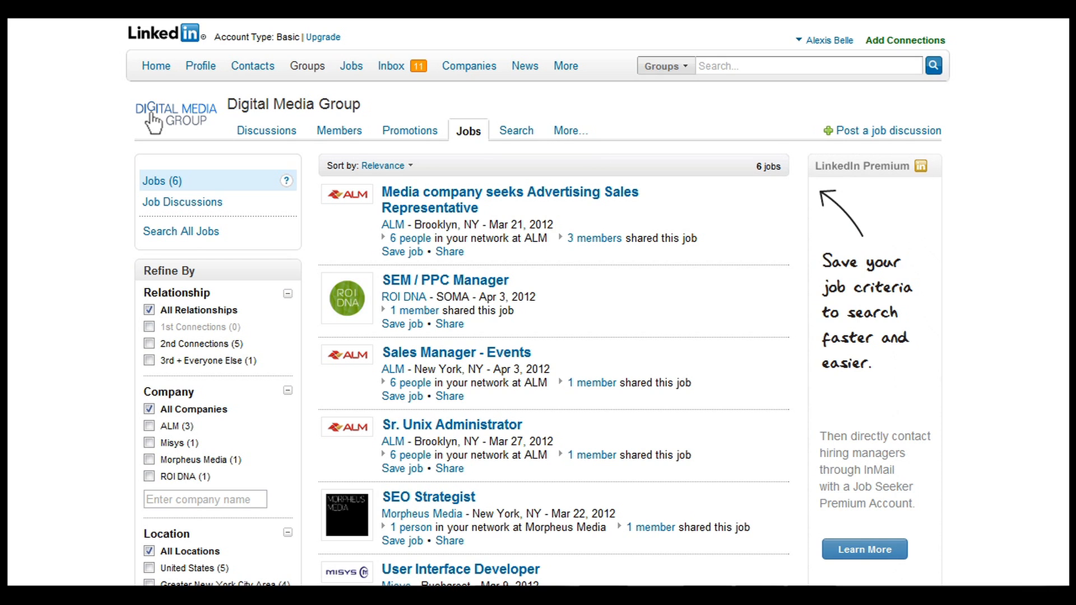
scroll(down, 3)
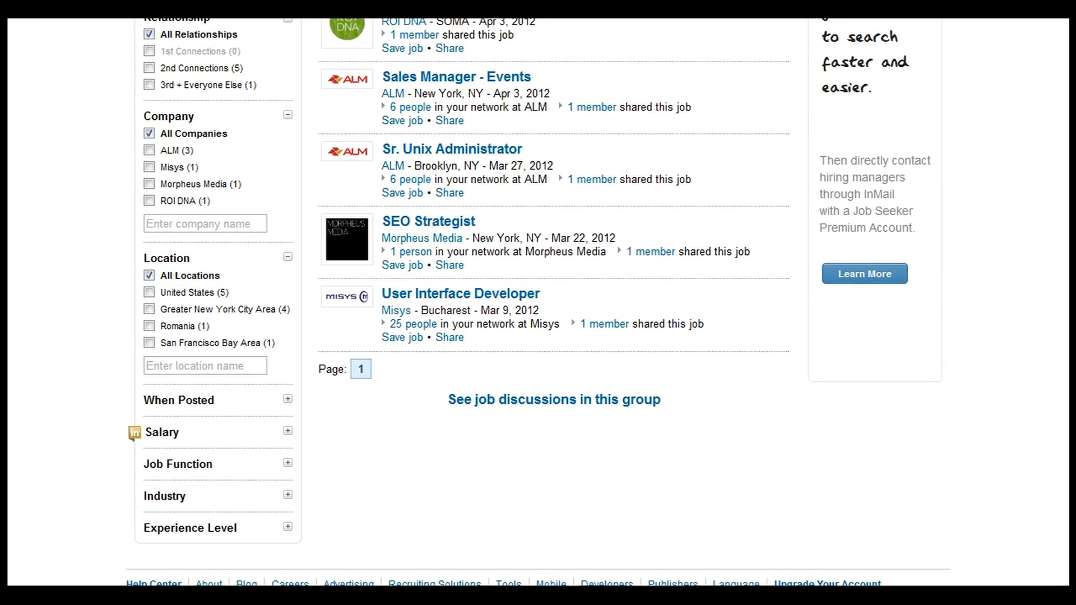
scroll(up, 3)
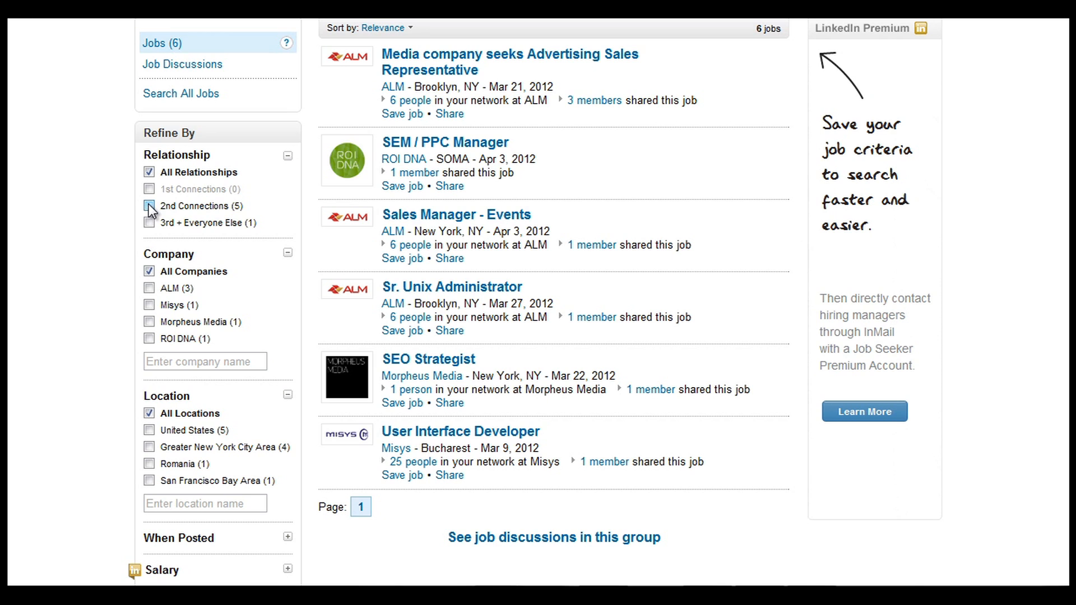
click(149, 206)
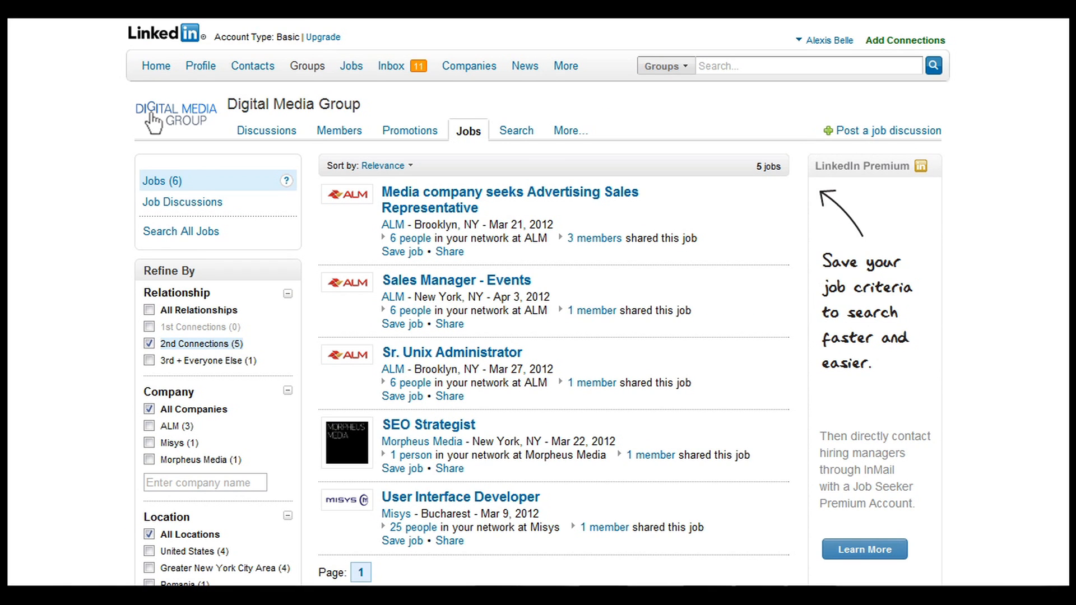
Step: Return to the Your Groups list via the Groups menu
click(307, 65)
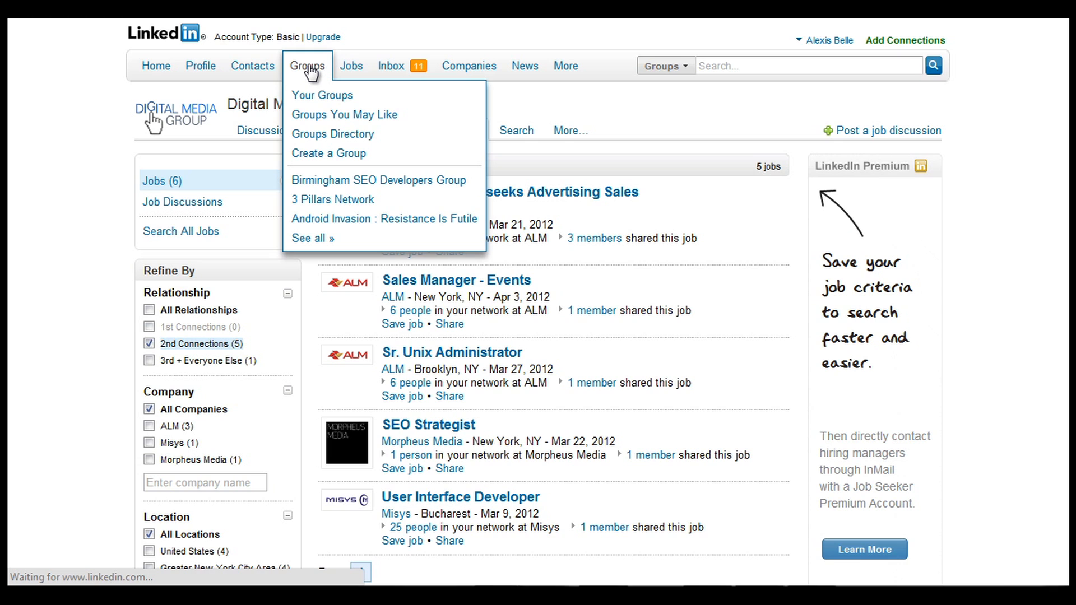
click(322, 95)
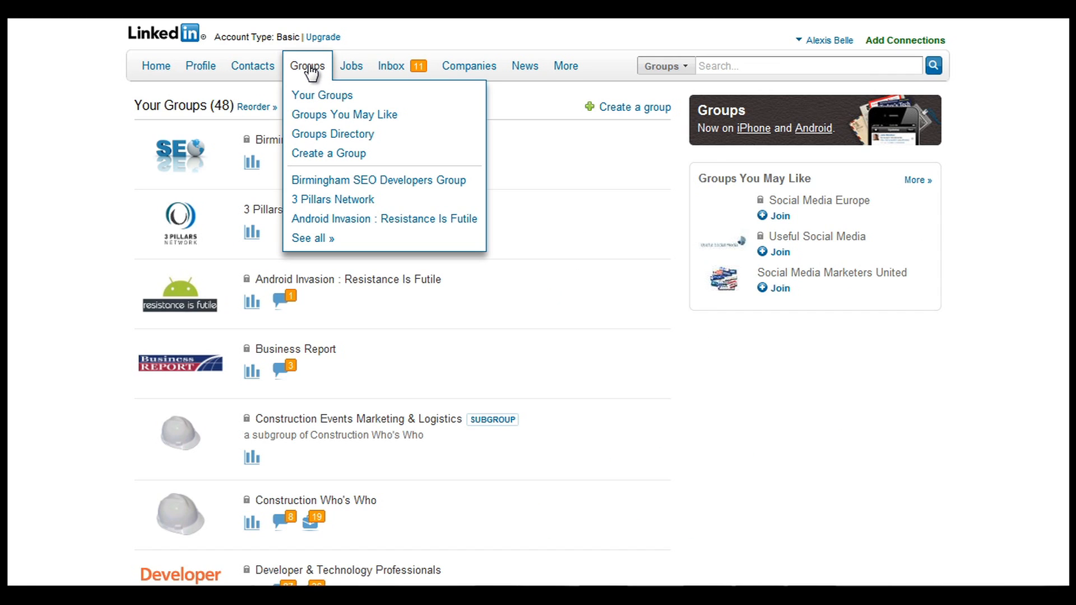